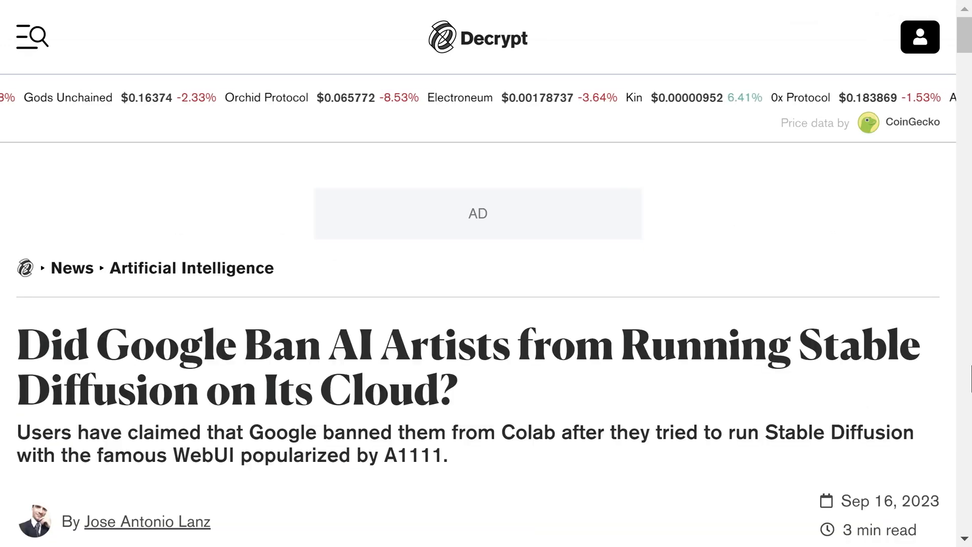
Scroll down through the Decrypt Colab-ban article before the ZOTAC RTX 3060 $284.99 listing appears
{"action": "scroll", "scroll_direction": "down", "scroll_amount": 3}
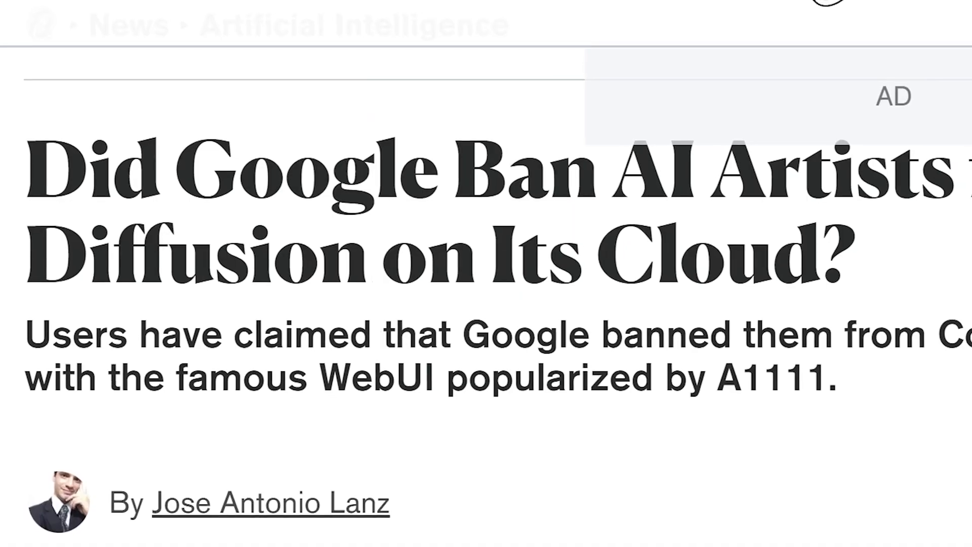
{"action": "scroll", "scroll_direction": "down", "scroll_amount": 3}
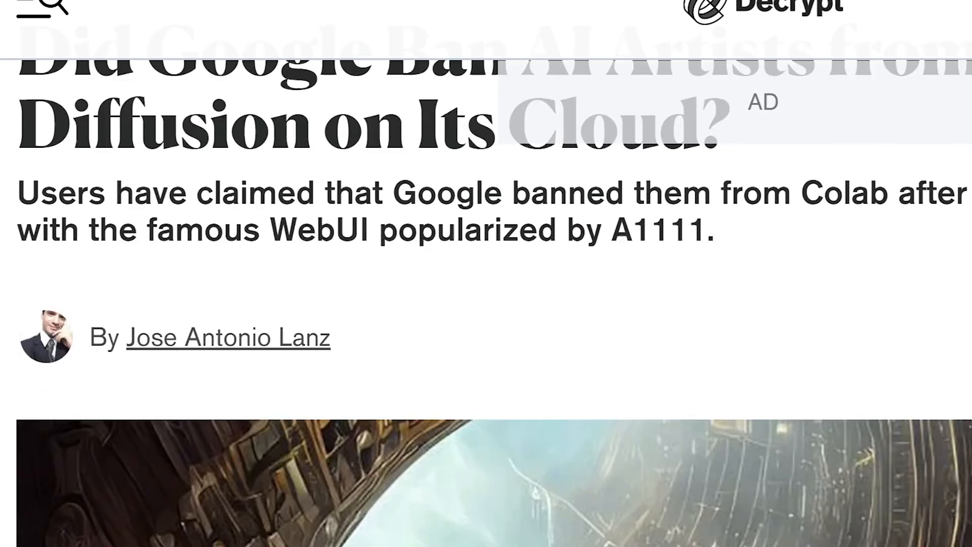
{"action": "scroll", "scroll_direction": "down", "scroll_amount": 3}
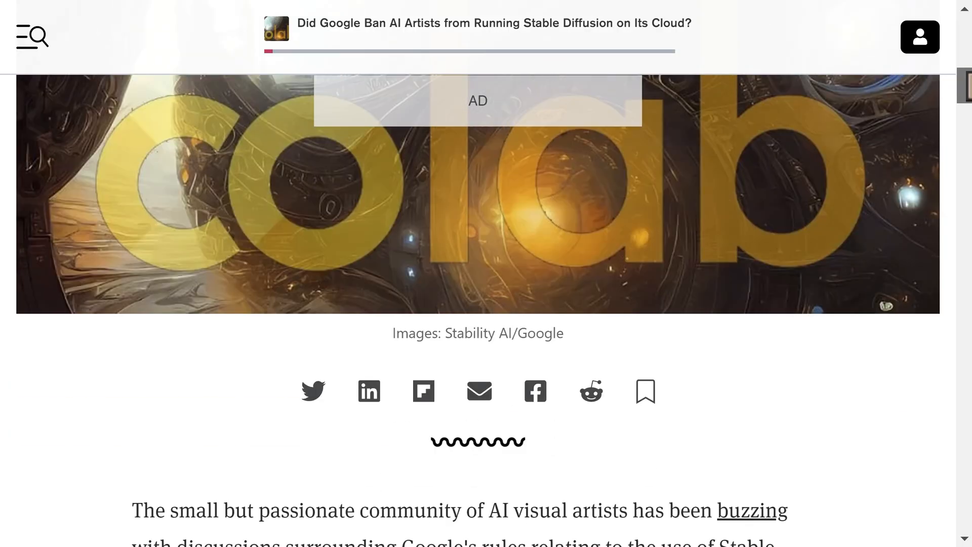
{"action": "scroll", "scroll_direction": "down", "scroll_amount": 3}
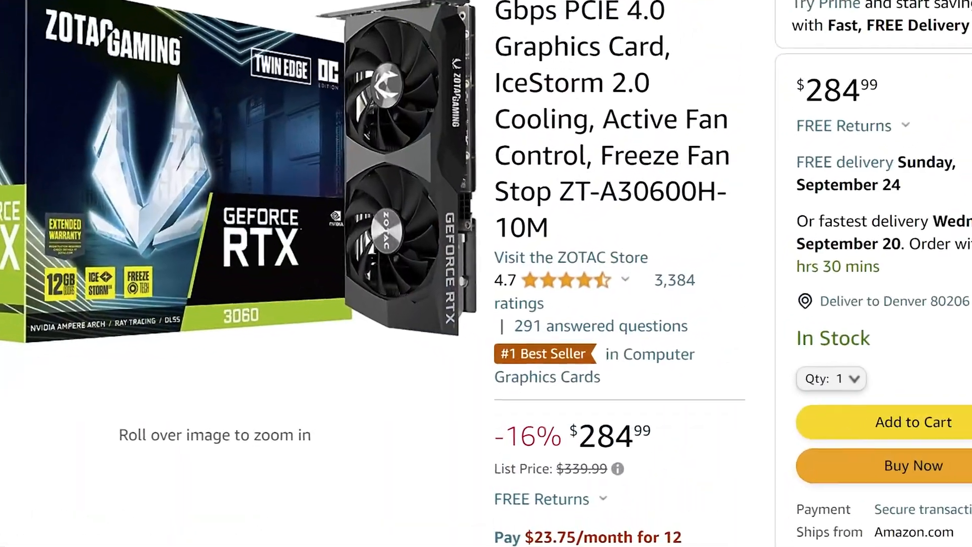
{"action": "scroll", "scroll_direction": "down", "scroll_amount": 3}
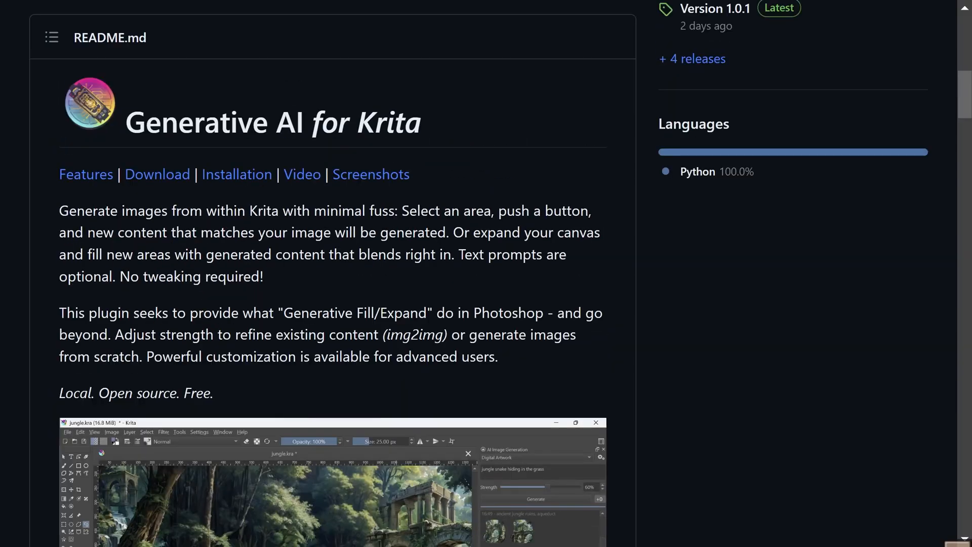
Scroll the krita-ai-diffusion README past Features and Getting Started to the Screenshots section
{"action": "scroll", "scroll_direction": "down", "scroll_amount": 3}
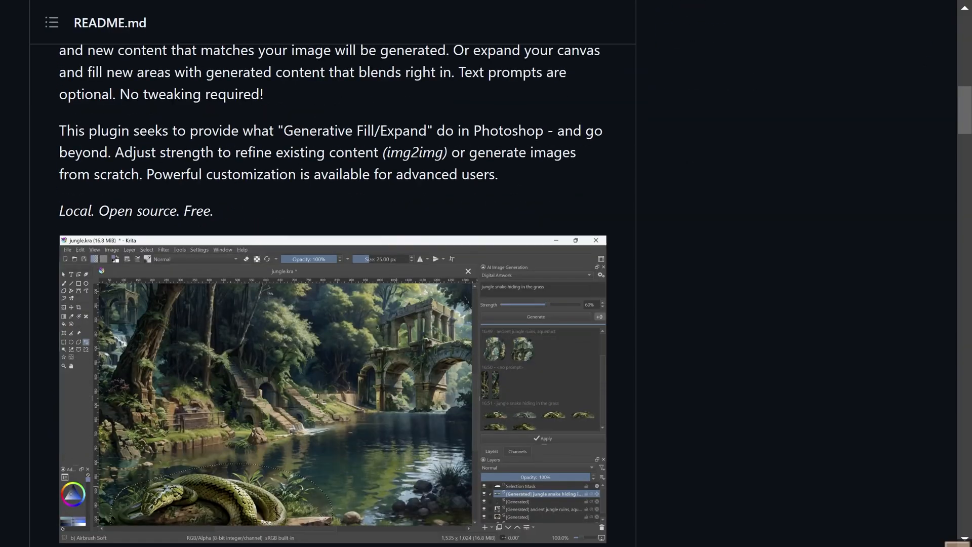
{"action": "scroll", "scroll_direction": "down", "scroll_amount": 3}
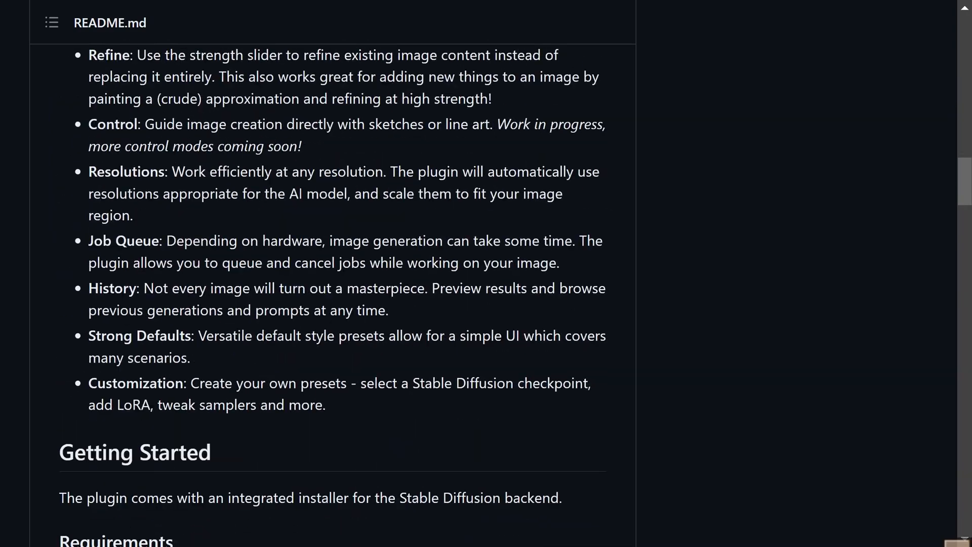
{"action": "scroll", "scroll_direction": "down", "scroll_amount": 3}
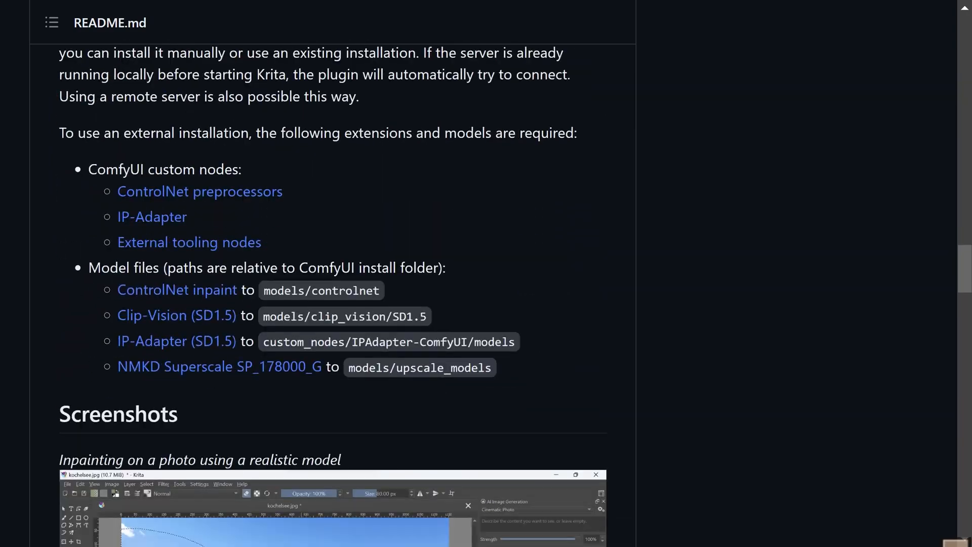
{"action": "scroll", "scroll_direction": "down", "scroll_amount": 3}
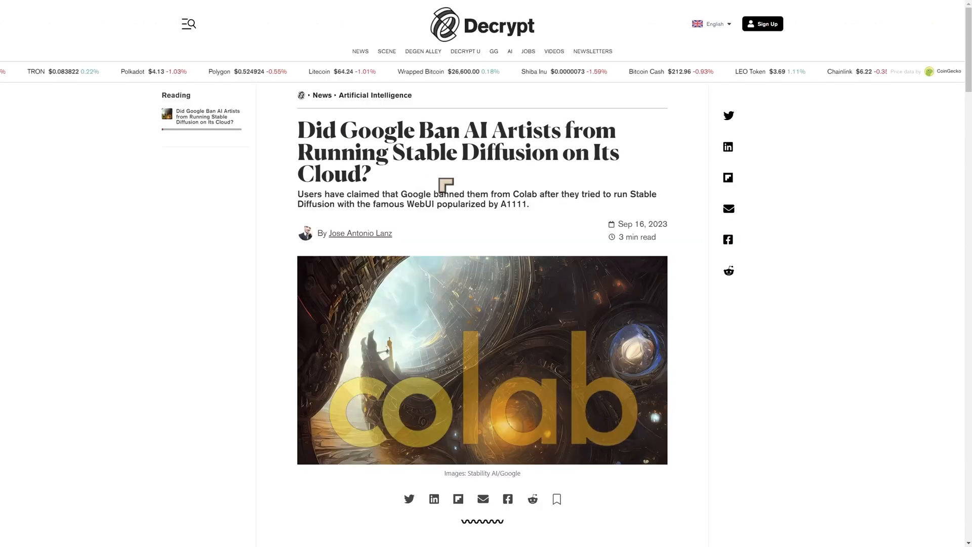
Scroll the Decrypt article down to Chris Perry's embedded tweet about free-tier Stable Diffusion restrictions
{"action": "scroll", "scroll_direction": "down", "scroll_amount": 3}
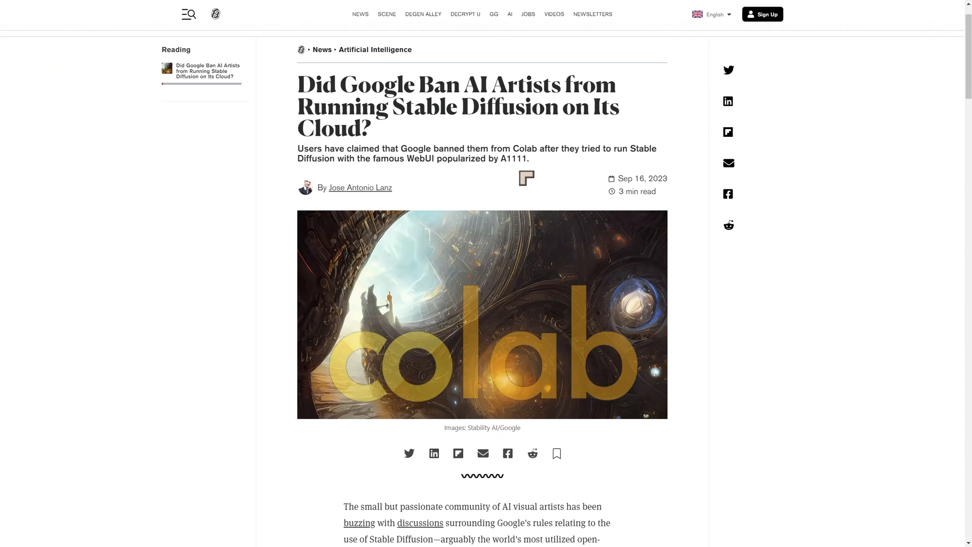
{"action": "scroll", "scroll_direction": "down", "scroll_amount": 3}
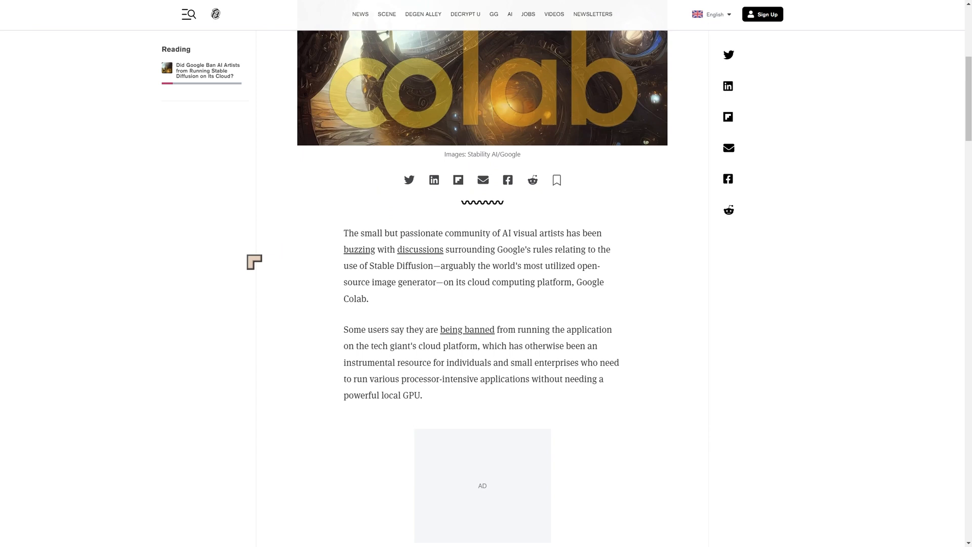
{"action": "scroll", "scroll_direction": "down", "scroll_amount": 3}
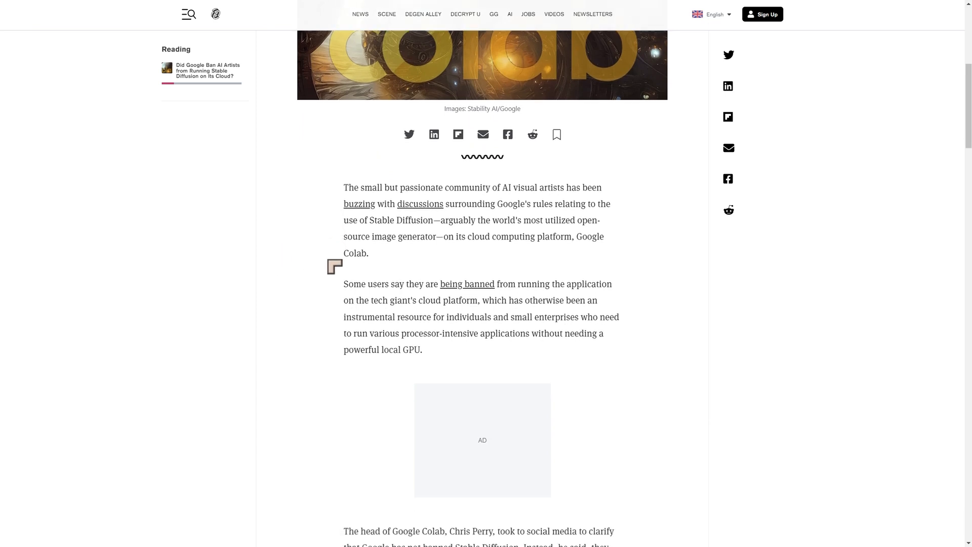
{"action": "scroll", "scroll_direction": "down", "scroll_amount": 3}
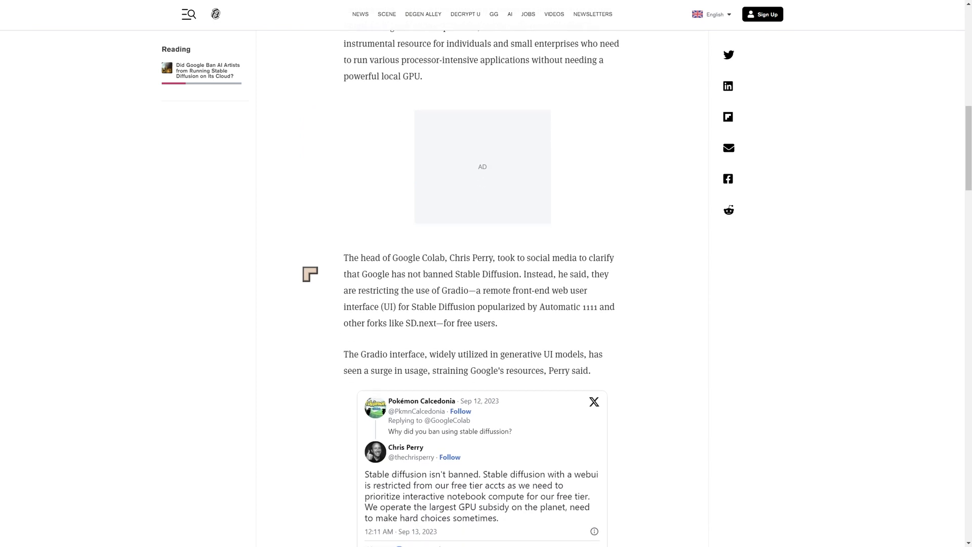
{"action": "scroll", "scroll_direction": "down", "scroll_amount": 3}
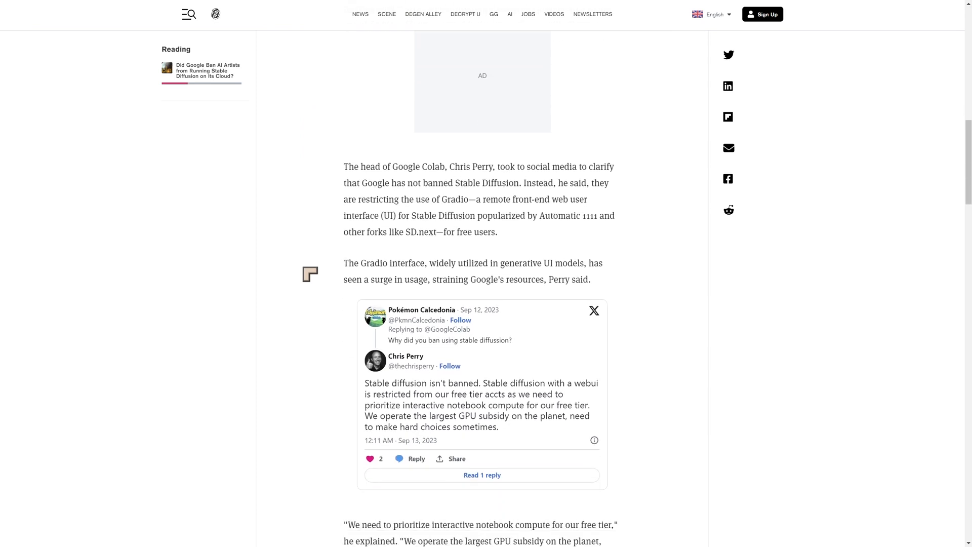
{"action": "scroll", "scroll_direction": "down", "scroll_amount": 3}
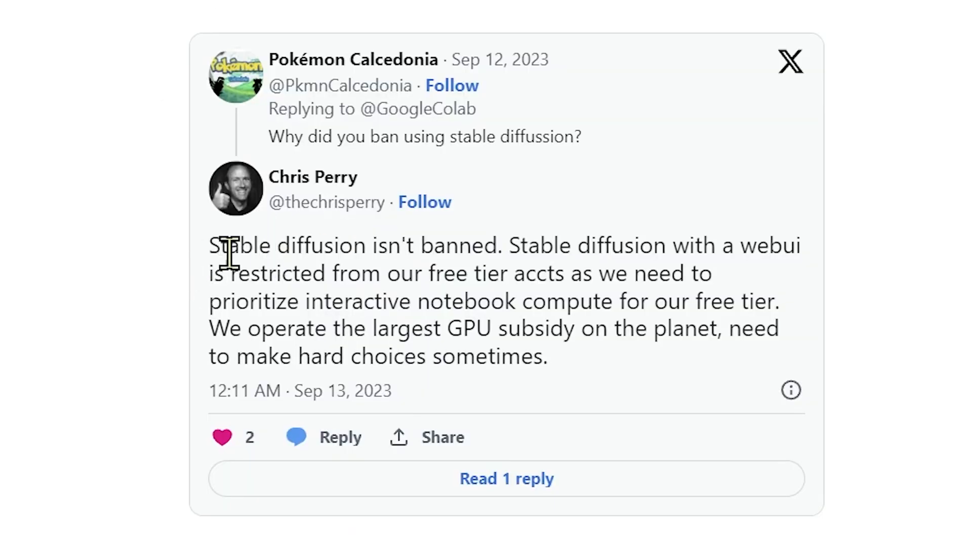
Select the tweet's first two sentences, ending 'for our free tier.'
{"action": "double_click", "coordinate": [226, 245]}
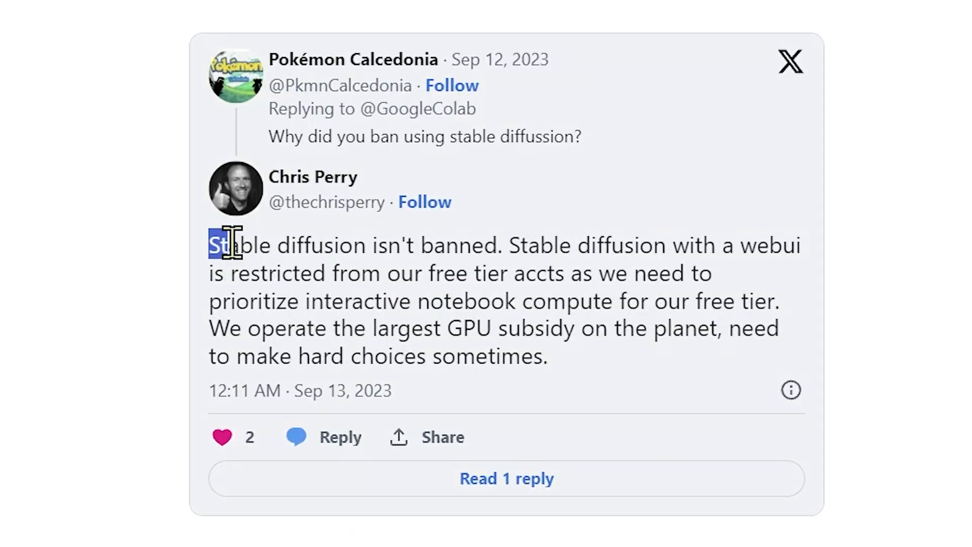
{"action": "left_click_drag", "start_coordinate": [217, 245], "coordinate": [780, 272]}
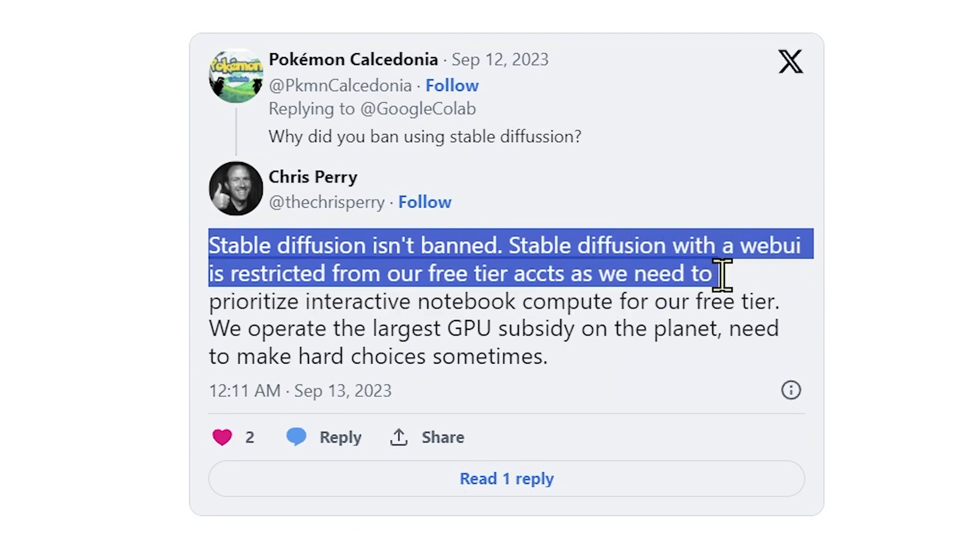
{"action": "mouse_move", "coordinate": [728, 282]}
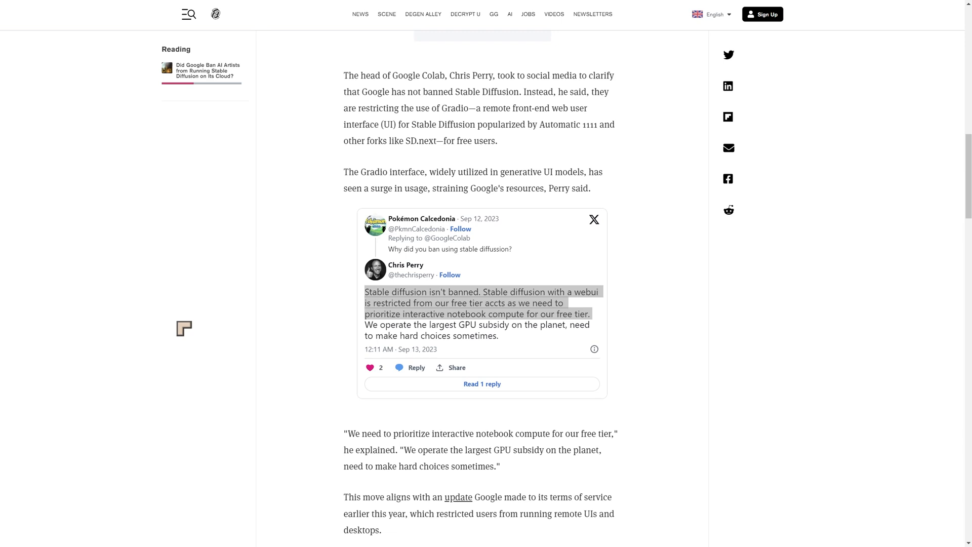
Scroll past the terms-of-service paragraph to the Stable Diffusion alternatives and Google's search announcement
{"action": "scroll", "scroll_direction": "down", "scroll_amount": 3}
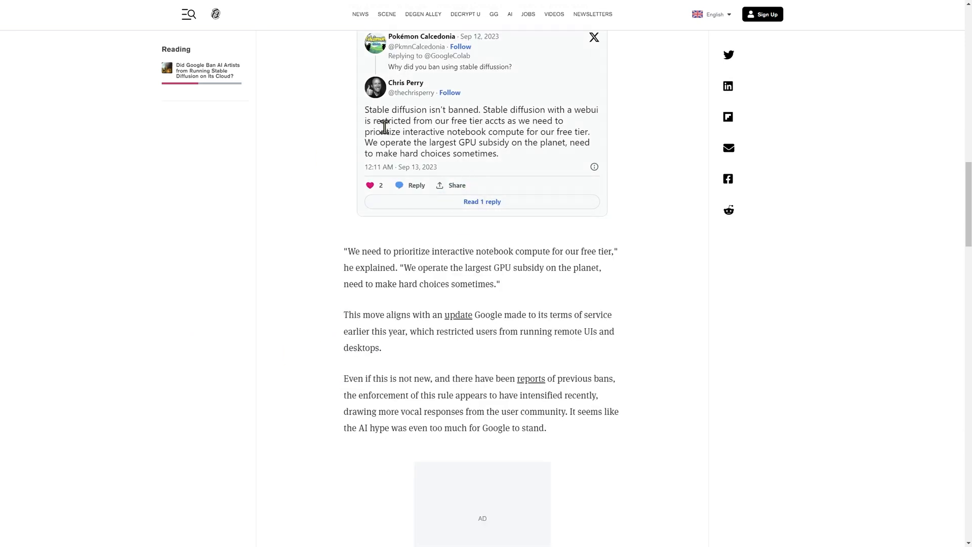
{"action": "scroll", "scroll_direction": "down", "scroll_amount": 3}
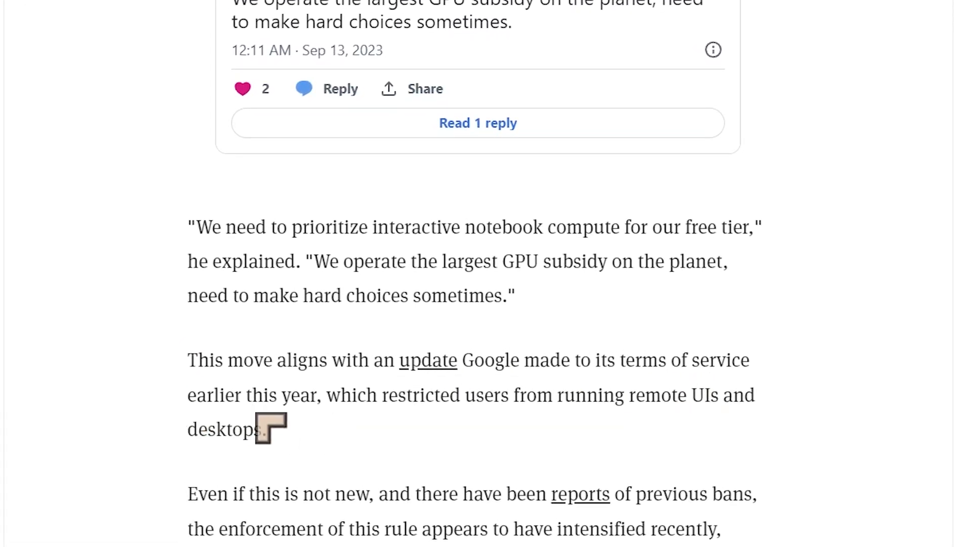
{"action": "mouse_move", "coordinate": [619, 427]}
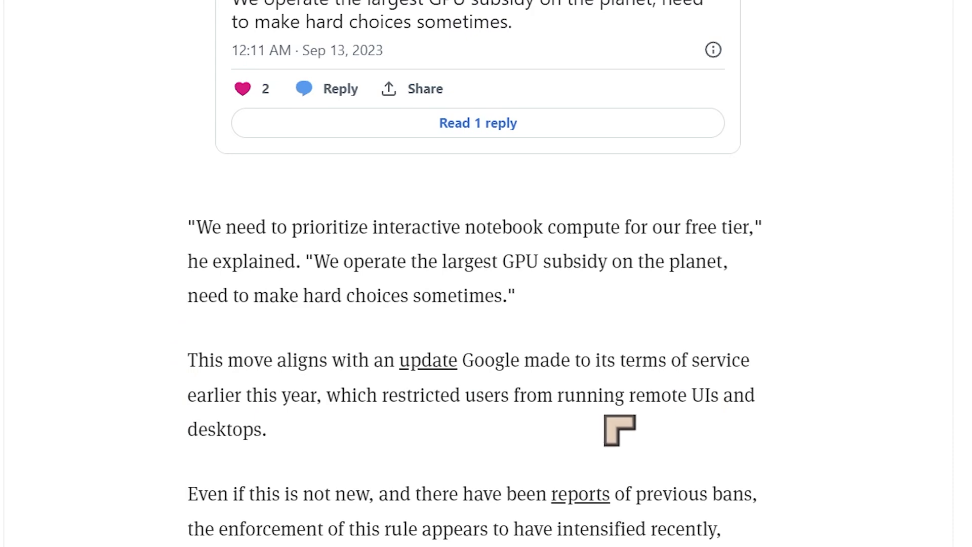
{"action": "mouse_move", "coordinate": [236, 469]}
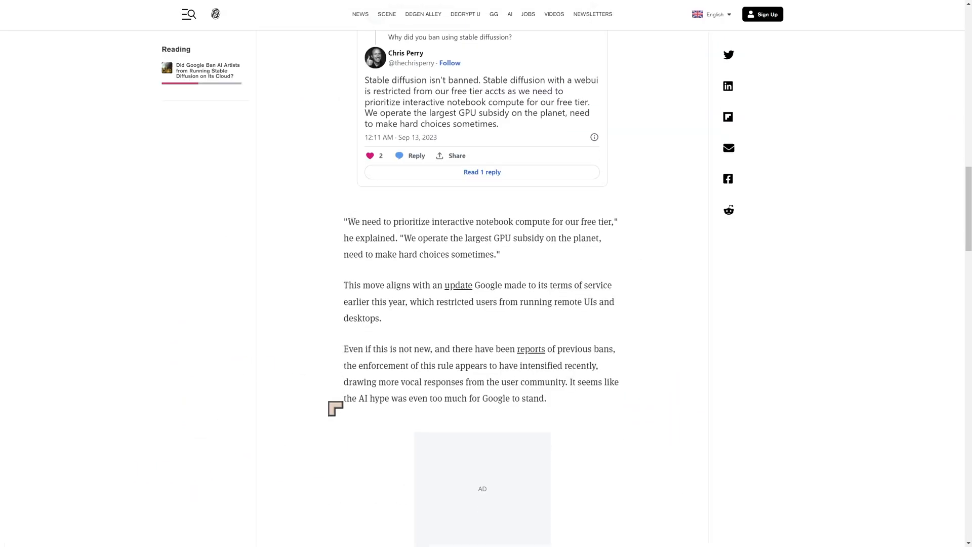
{"action": "scroll", "scroll_direction": "down", "scroll_amount": 3}
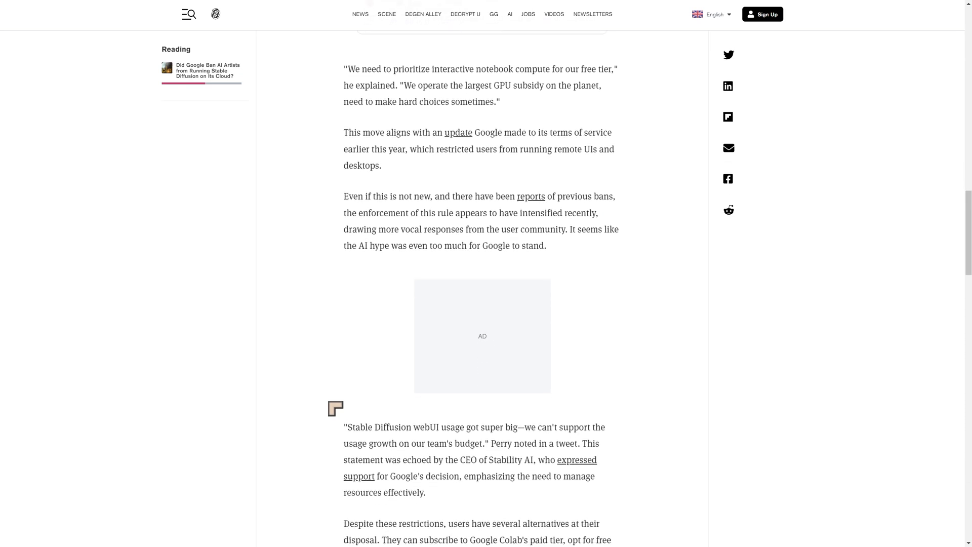
{"action": "scroll", "scroll_direction": "down", "scroll_amount": 3}
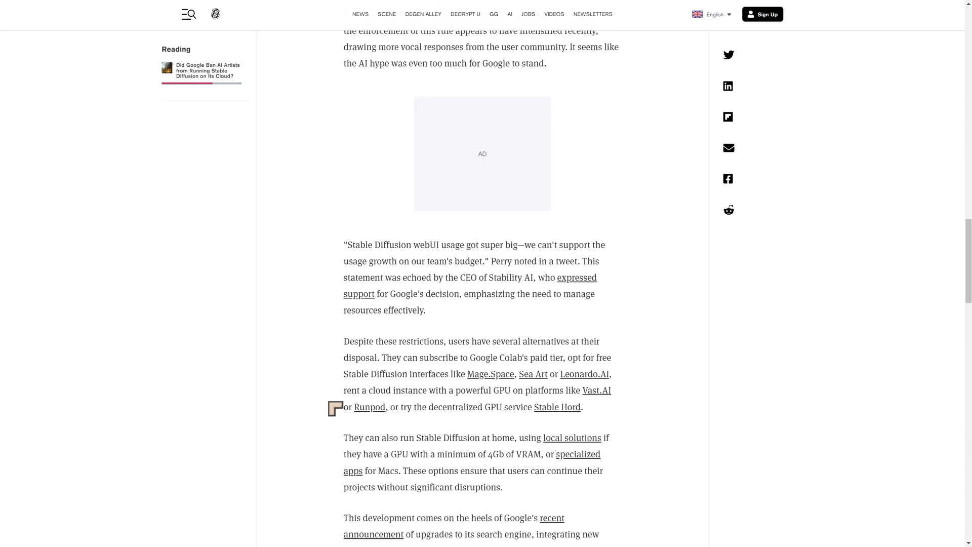
{"action": "scroll", "scroll_direction": "down", "scroll_amount": 3}
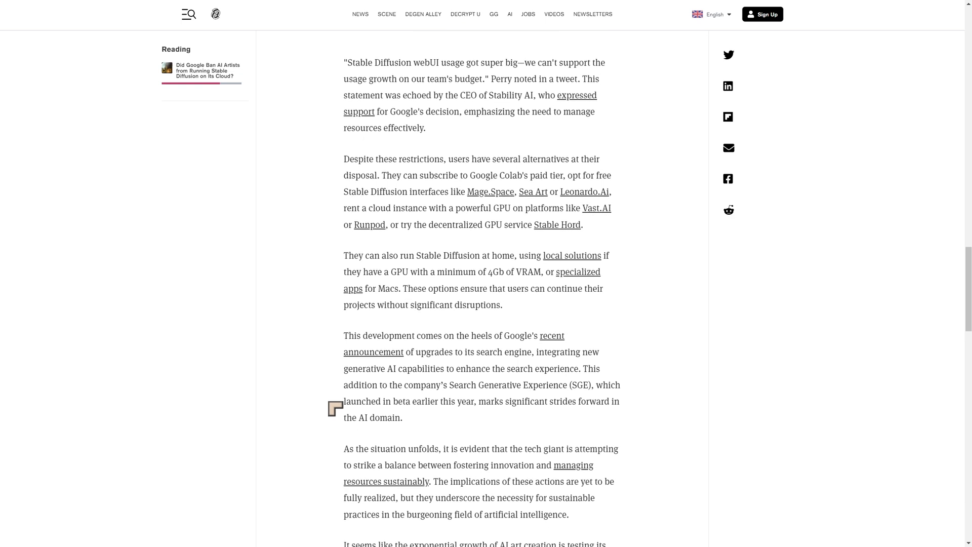
Scroll to the closing paragraph about AI art growth testing limits and Google wanting paying artists
{"action": "scroll", "scroll_direction": "down", "scroll_amount": 3}
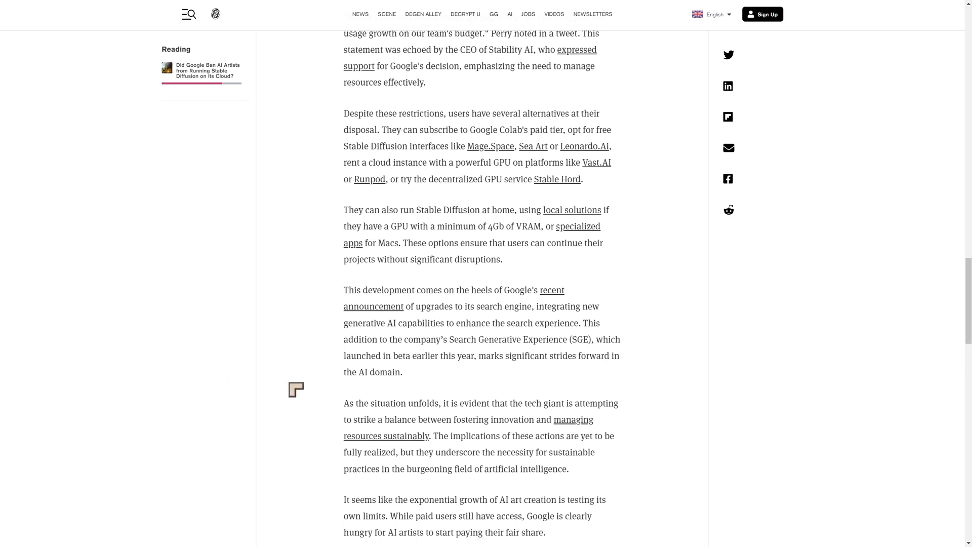
{"action": "mouse_move", "coordinate": [278, 384]}
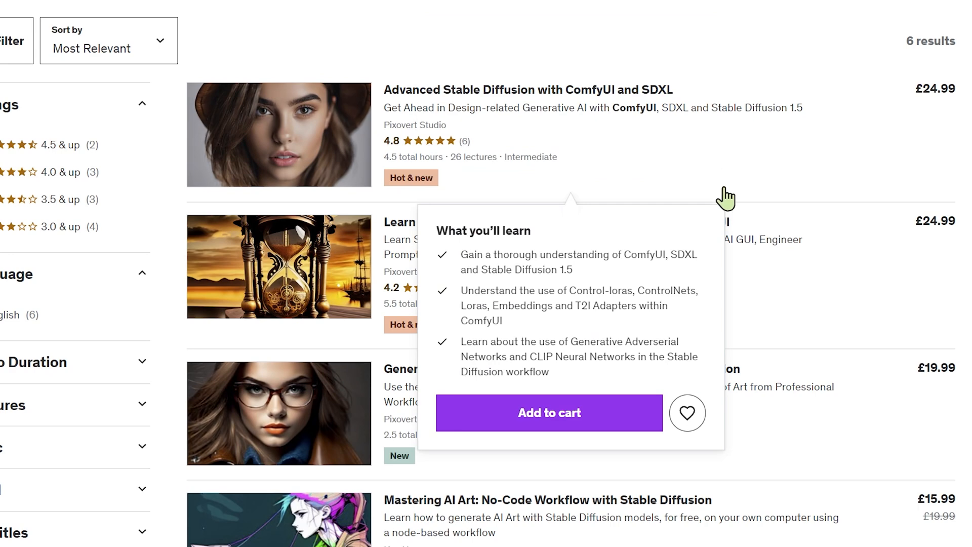
{"action": "mouse_move", "coordinate": [810, 175]}
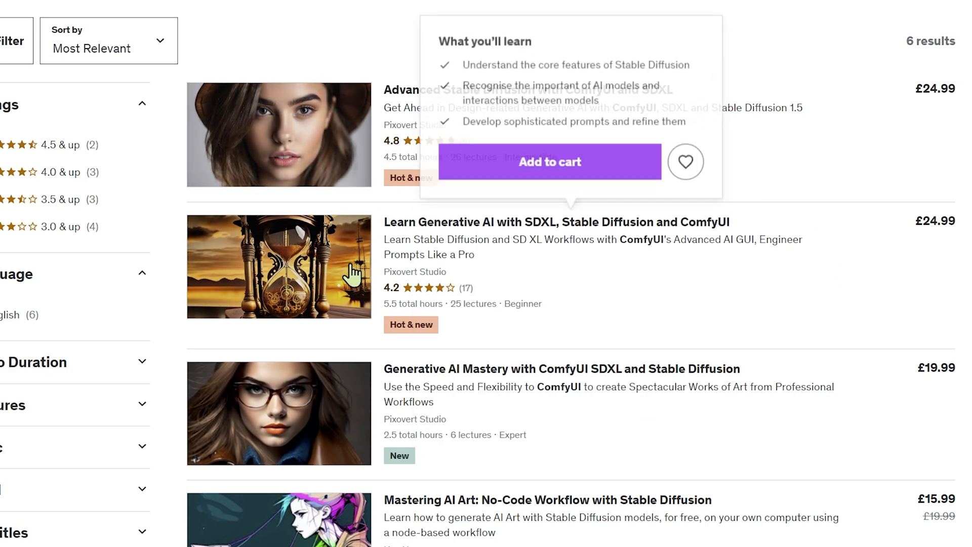
{"action": "mouse_move", "coordinate": [549, 444]}
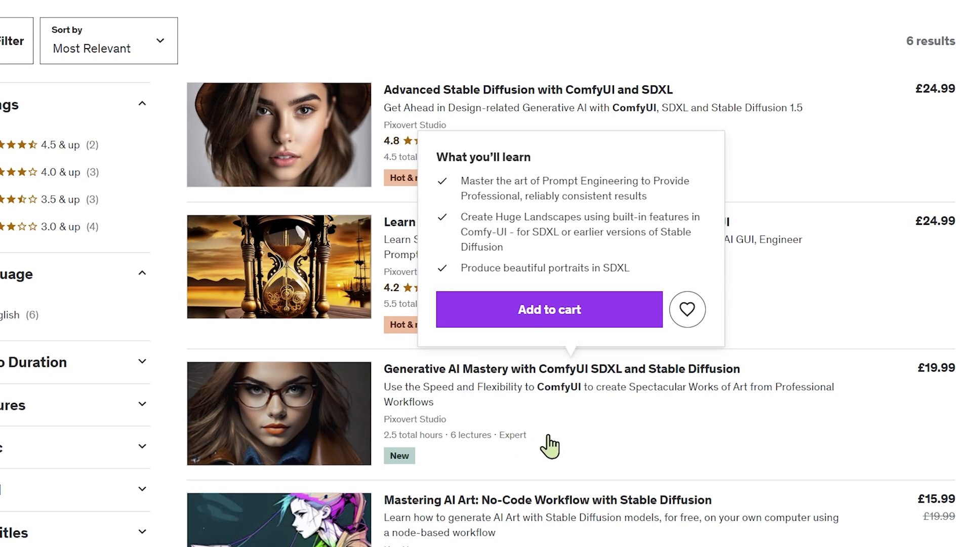
{"action": "mouse_move", "coordinate": [643, 444]}
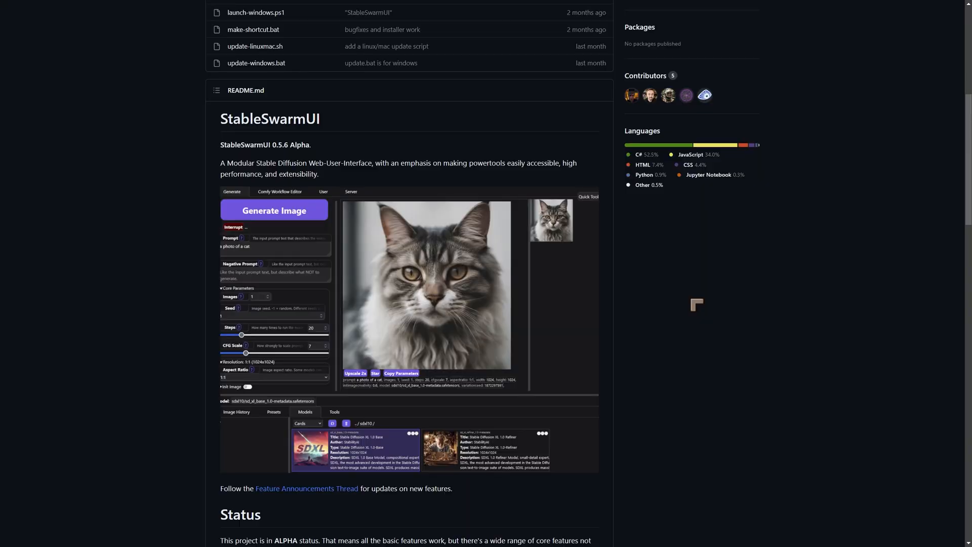
Scroll the StableSwarmUI repository down to the README intro and its Generate Image cat screenshot
{"action": "scroll", "scroll_direction": "down", "scroll_amount": 3}
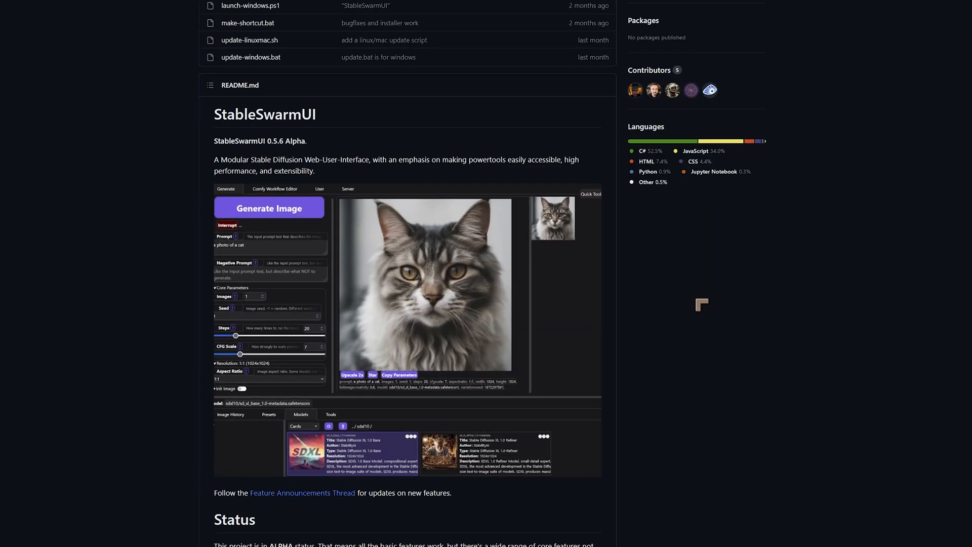
{"action": "scroll", "scroll_direction": "down", "scroll_amount": 3}
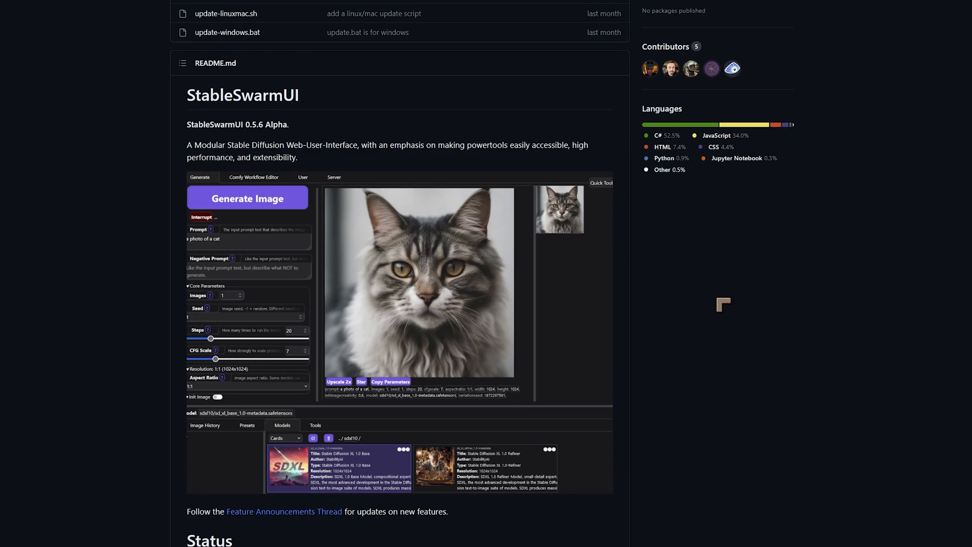
{"action": "scroll", "scroll_direction": "down", "scroll_amount": 3}
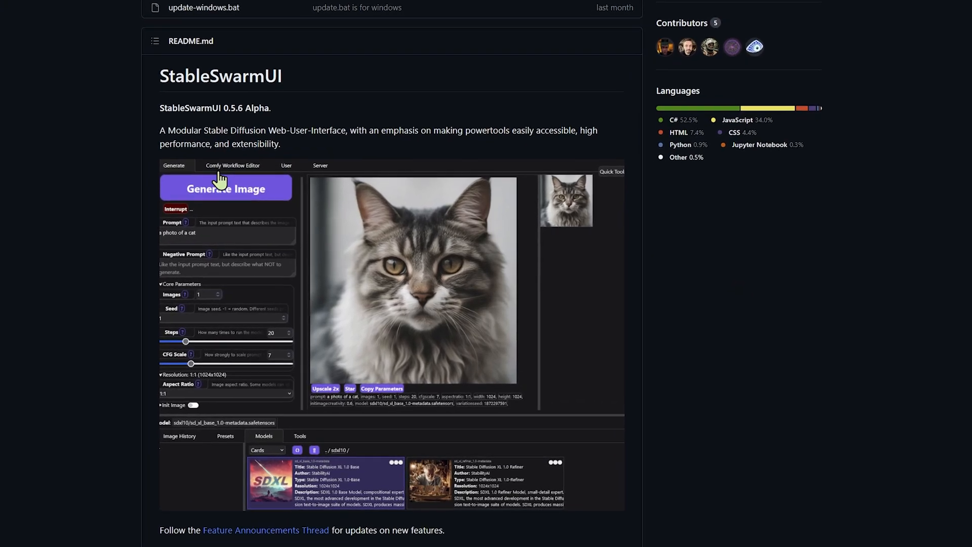
{"action": "scroll", "scroll_direction": "down", "scroll_amount": 3}
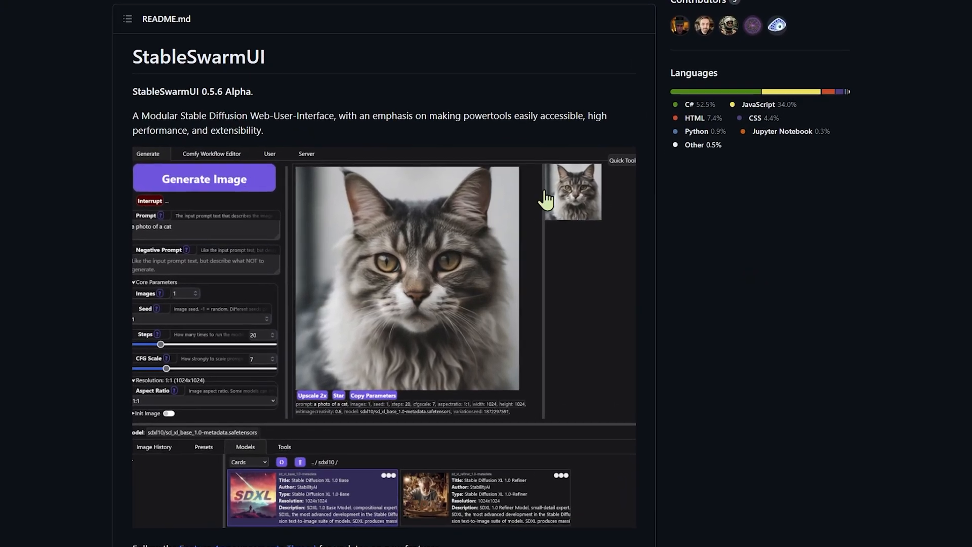
{"action": "scroll", "scroll_direction": "down", "scroll_amount": 3}
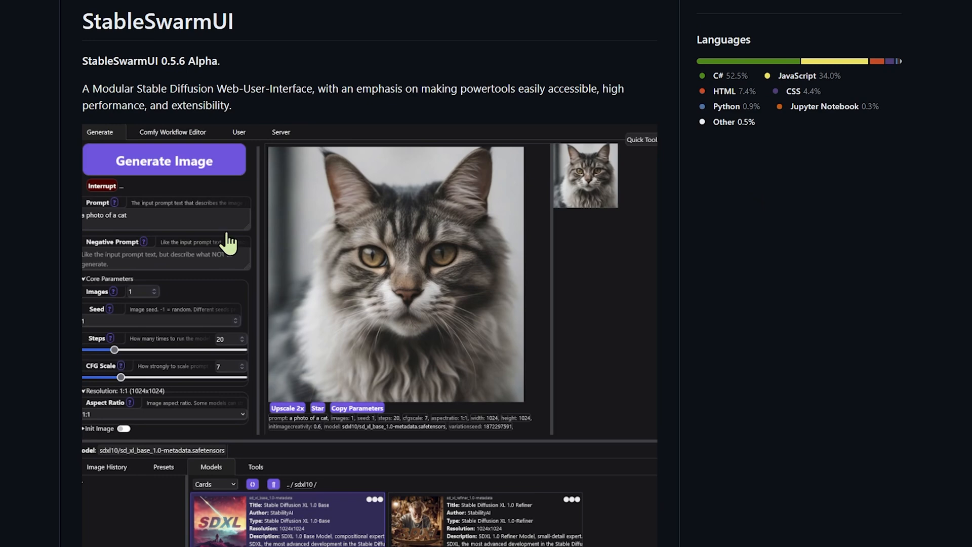
{"action": "mouse_move", "coordinate": [236, 299]}
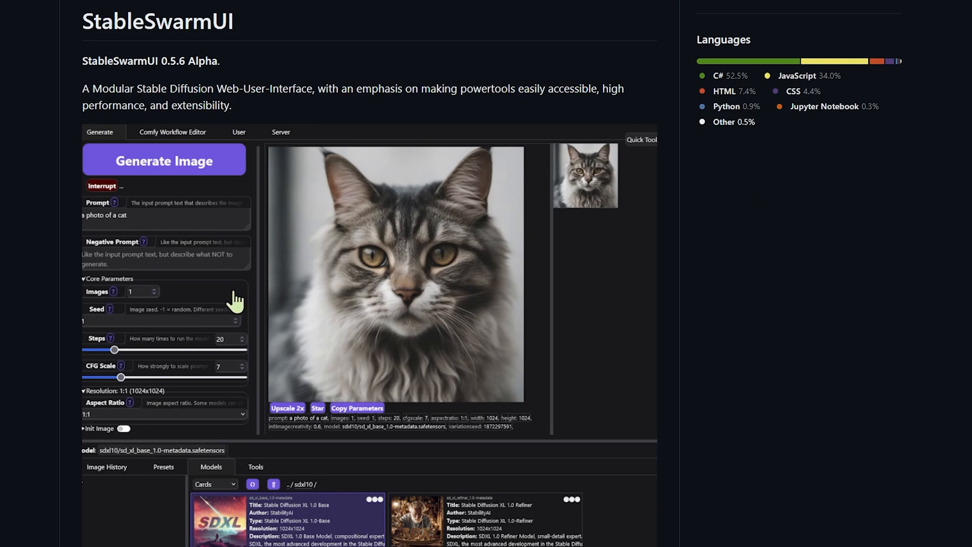
{"action": "mouse_move", "coordinate": [371, 316]}
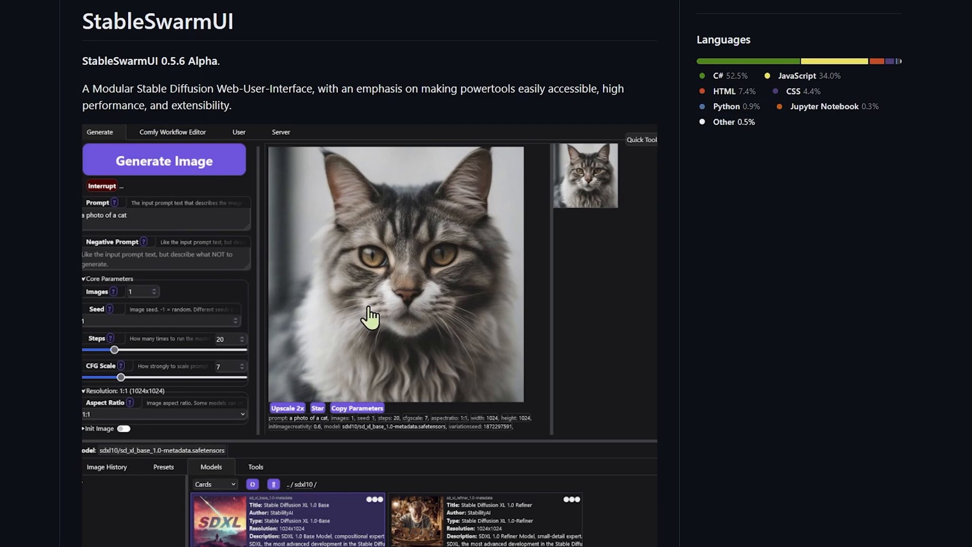
{"action": "mouse_move", "coordinate": [169, 348]}
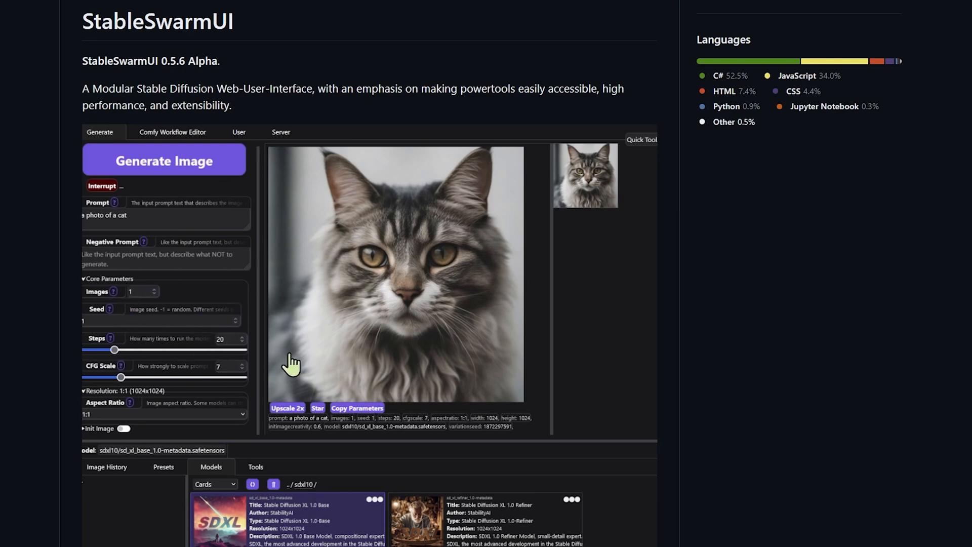
{"action": "mouse_move", "coordinate": [170, 307]}
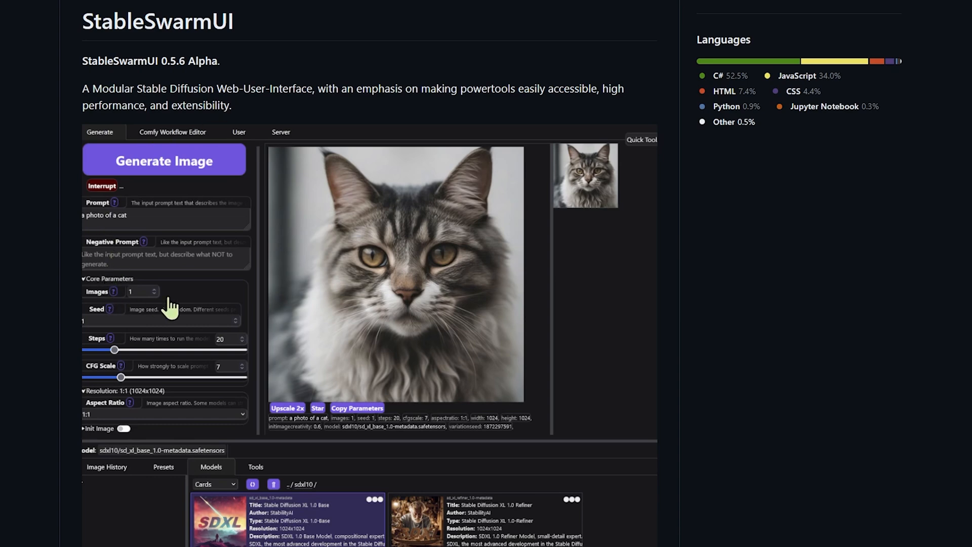
{"action": "mouse_move", "coordinate": [298, 213]}
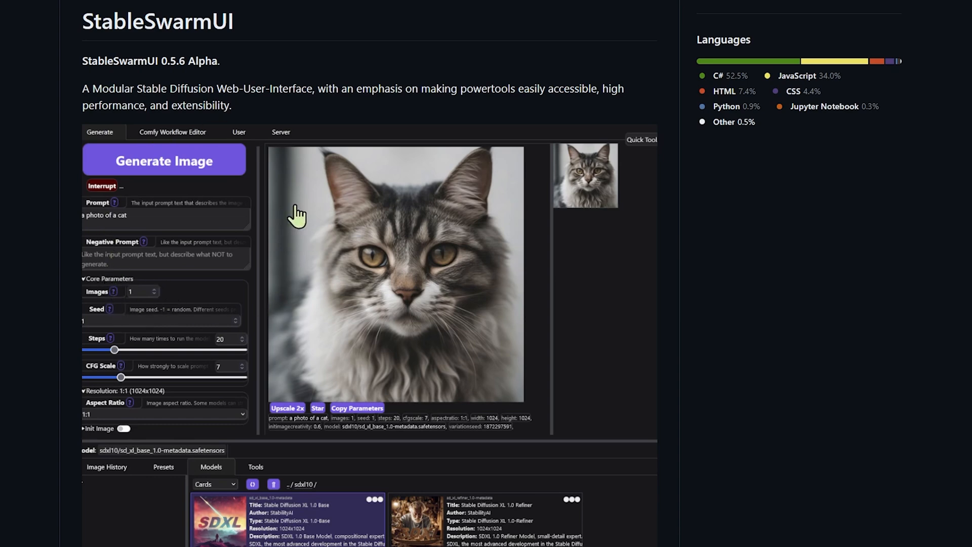
{"action": "mouse_move", "coordinate": [386, 310]}
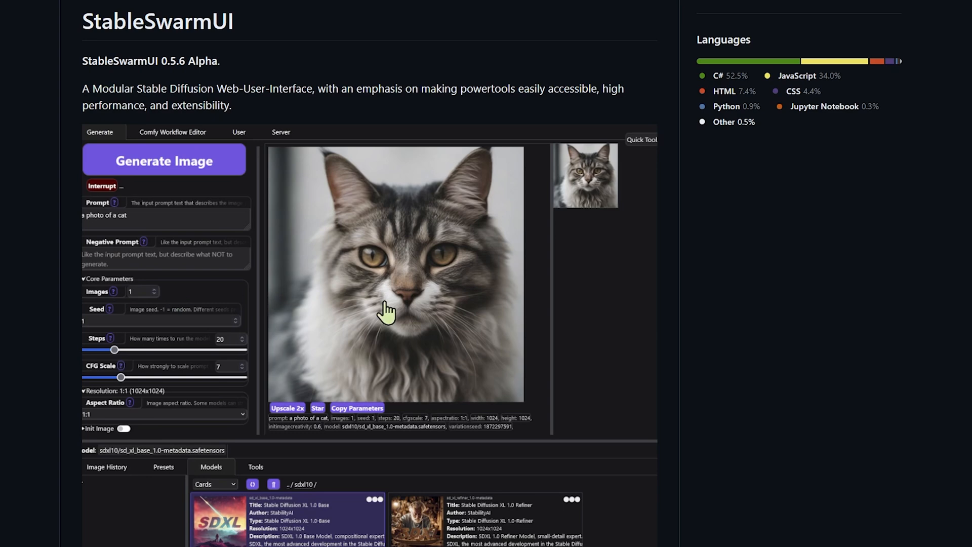
{"action": "mouse_move", "coordinate": [321, 310]}
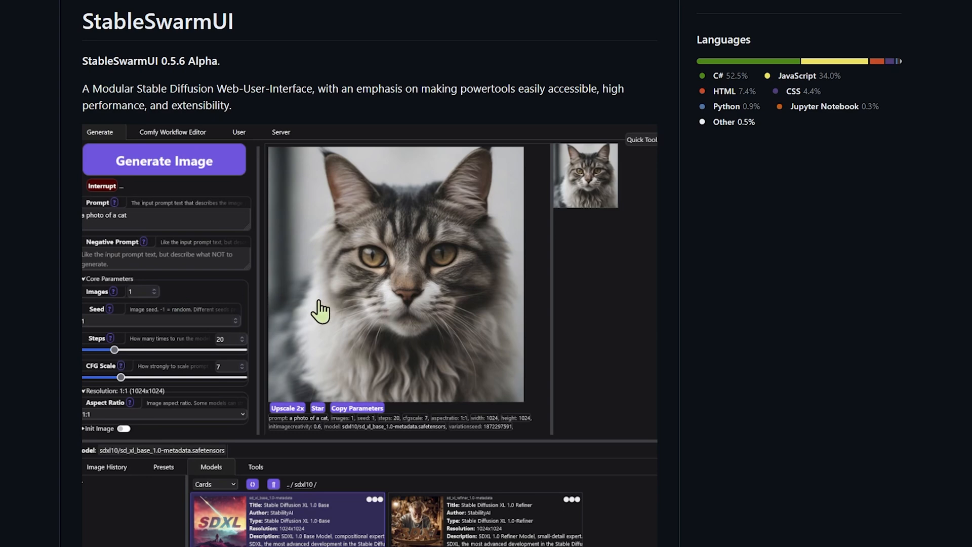
{"action": "mouse_move", "coordinate": [274, 272]}
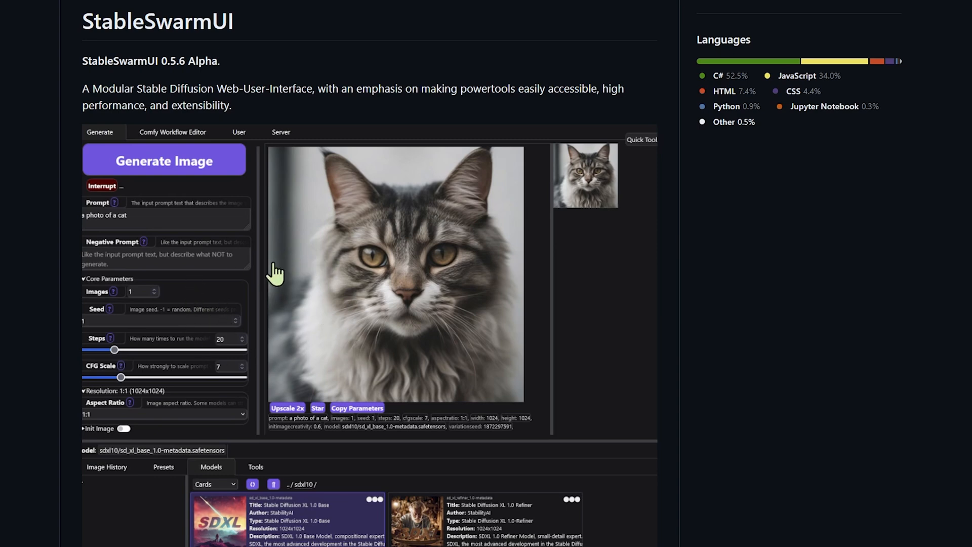
{"action": "mouse_move", "coordinate": [308, 344]}
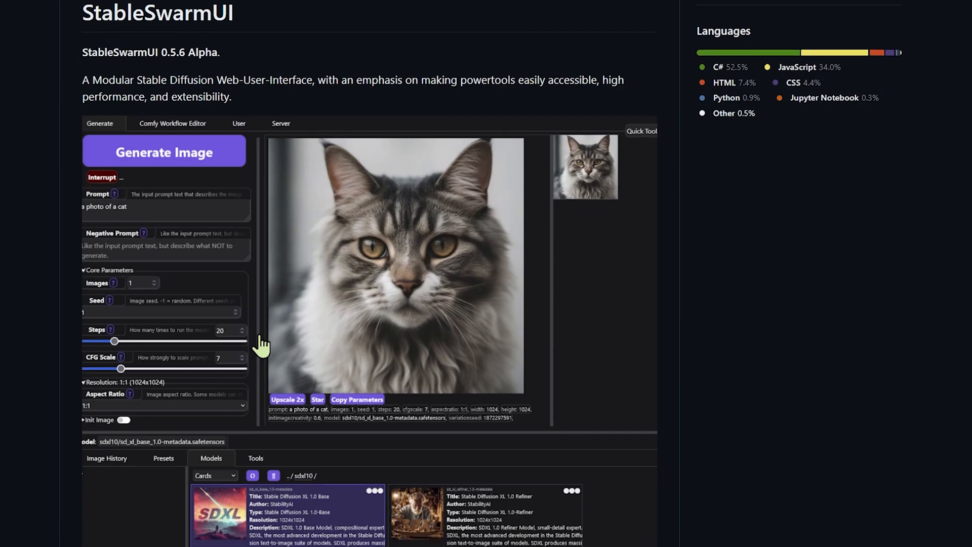
Scroll the StableSwarmUI README toward the Installing on Windows and Linux sections
{"action": "scroll", "scroll_direction": "down", "scroll_amount": 3}
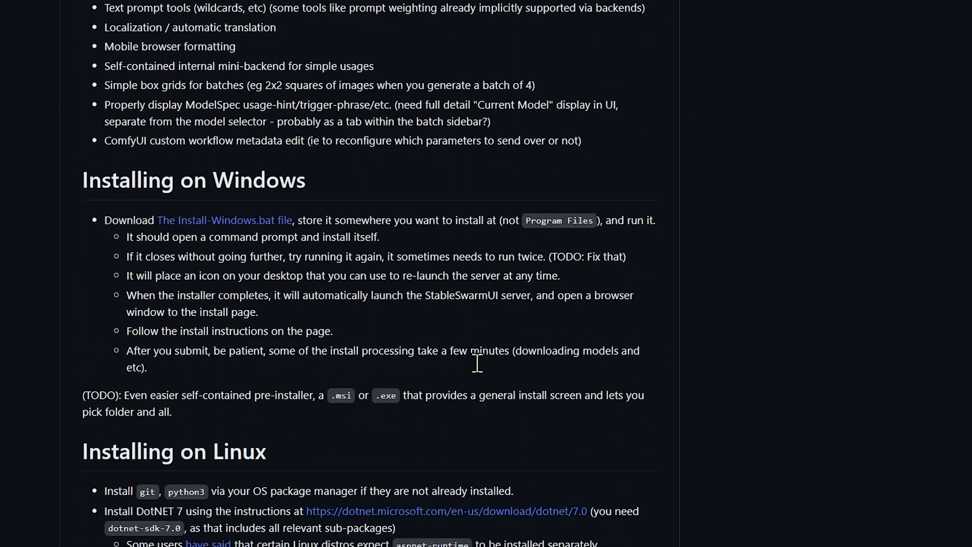
{"action": "scroll", "scroll_direction": "down", "scroll_amount": 3}
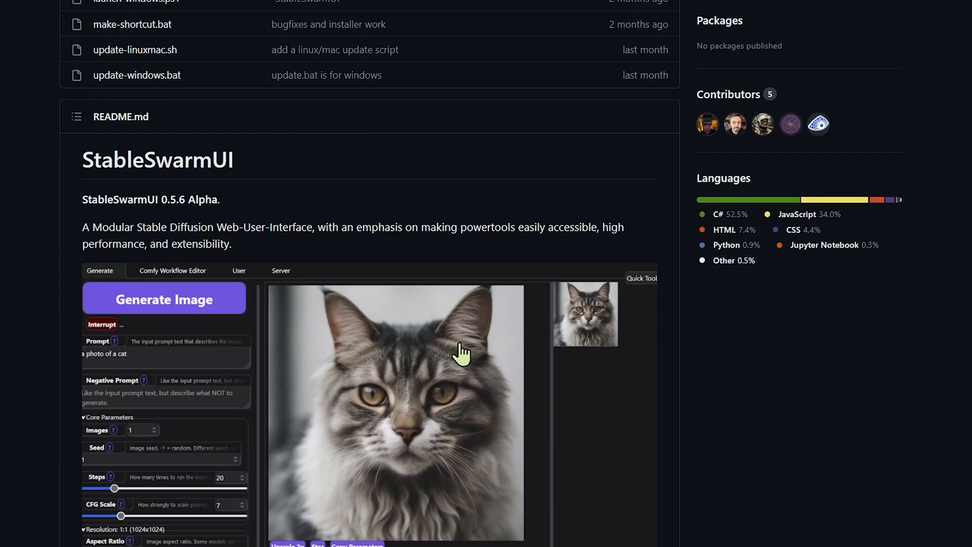
{"action": "mouse_move", "coordinate": [317, 357]}
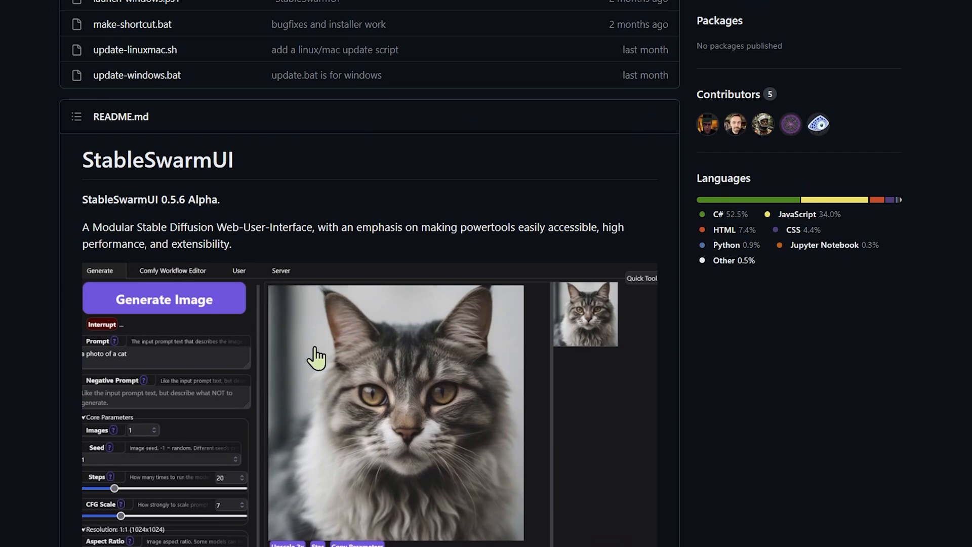
{"action": "mouse_move", "coordinate": [249, 328]}
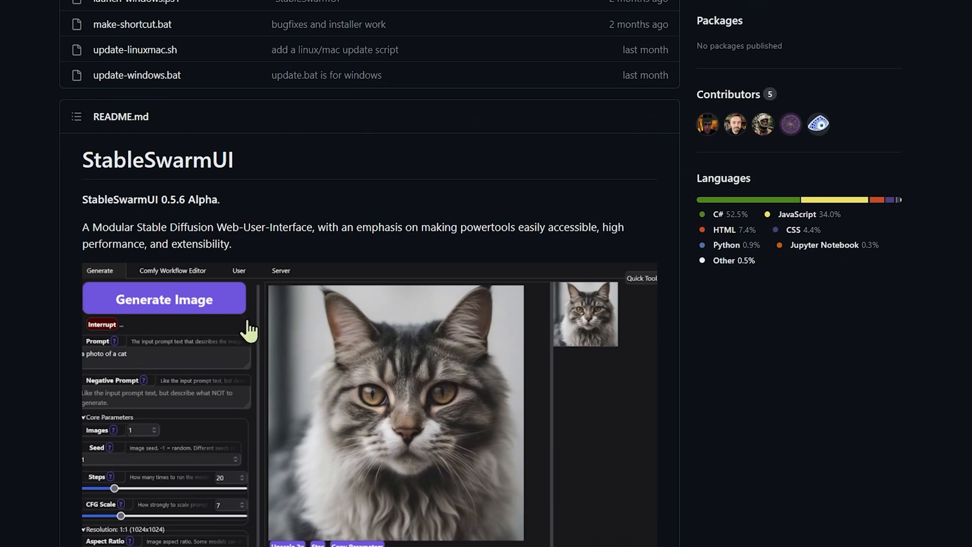
{"action": "mouse_move", "coordinate": [283, 323]}
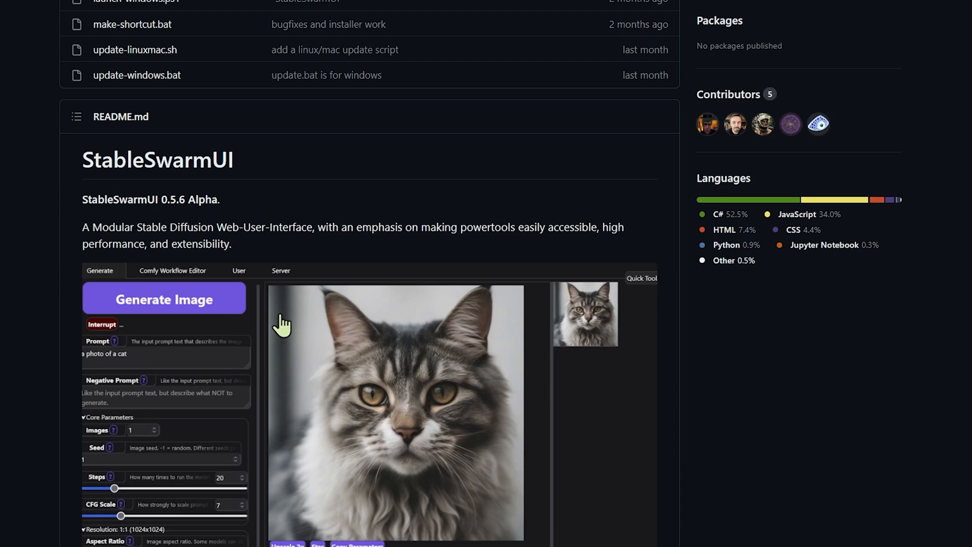
{"action": "mouse_move", "coordinate": [250, 322]}
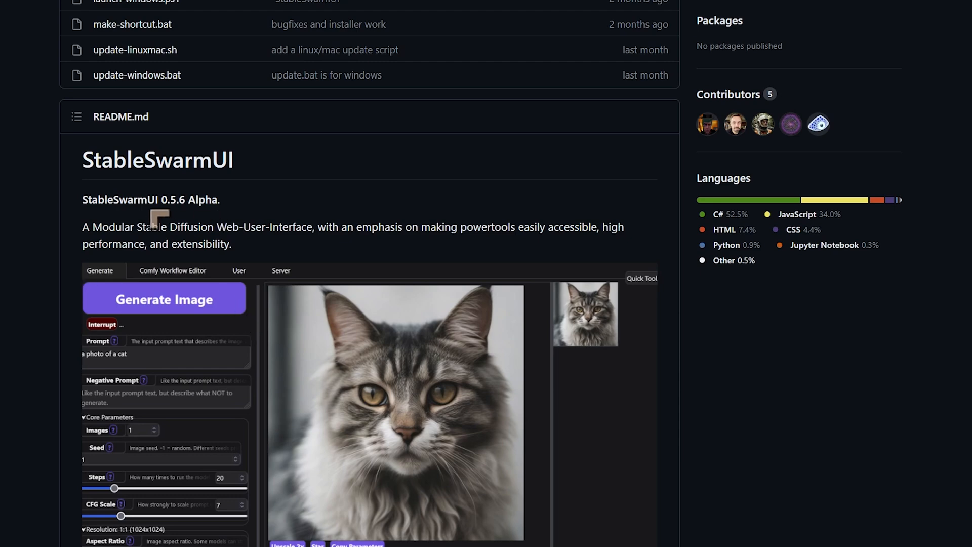
{"action": "mouse_move", "coordinate": [313, 249]}
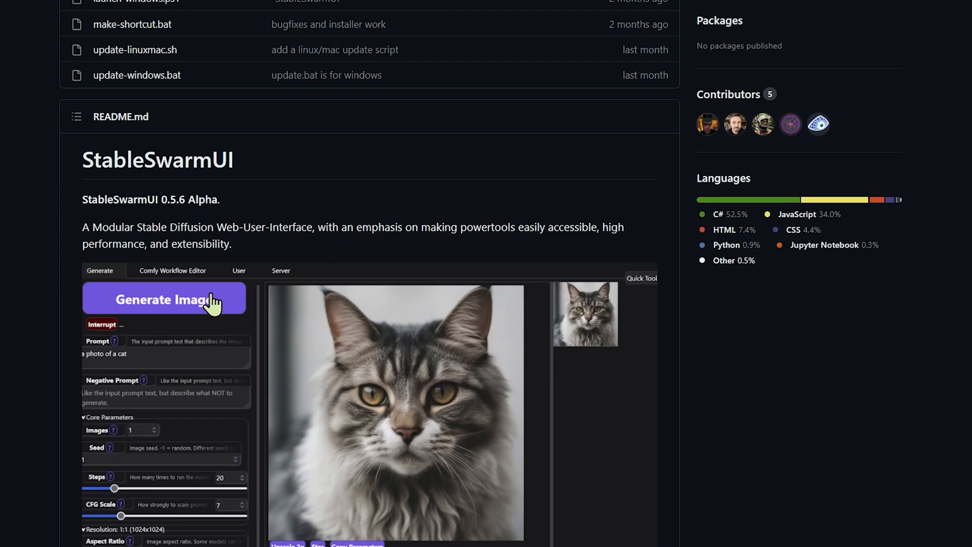
{"action": "mouse_move", "coordinate": [195, 312]}
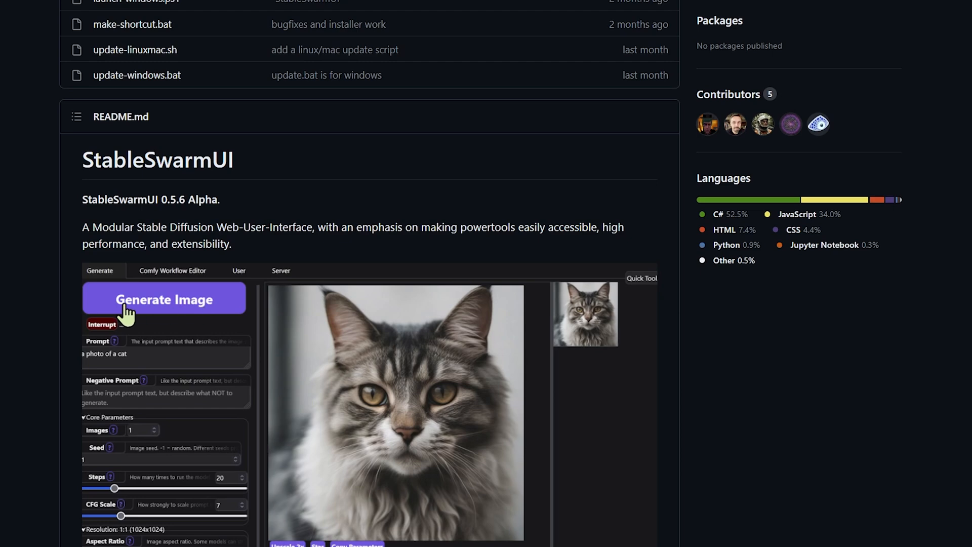
{"action": "mouse_move", "coordinate": [90, 299]}
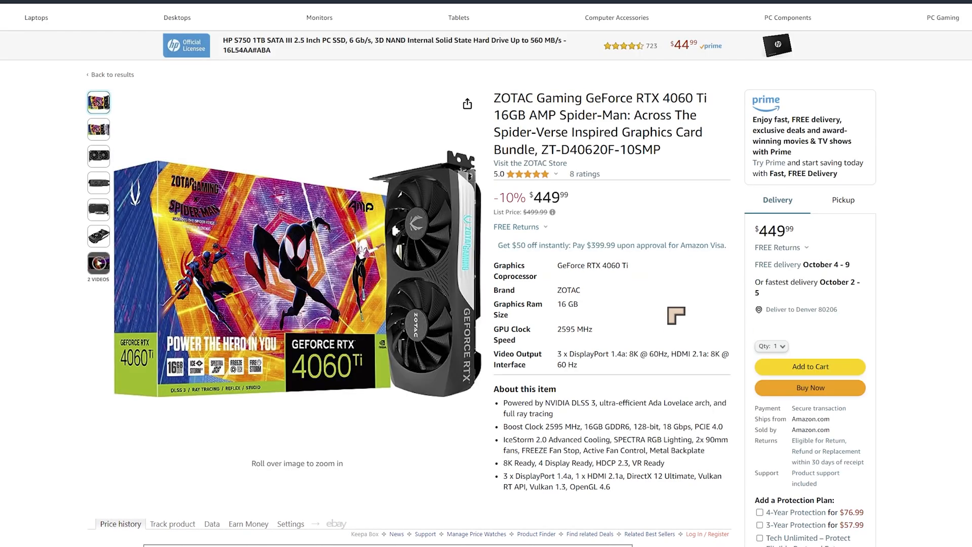
{"action": "scroll", "scroll_direction": "down", "scroll_amount": 3}
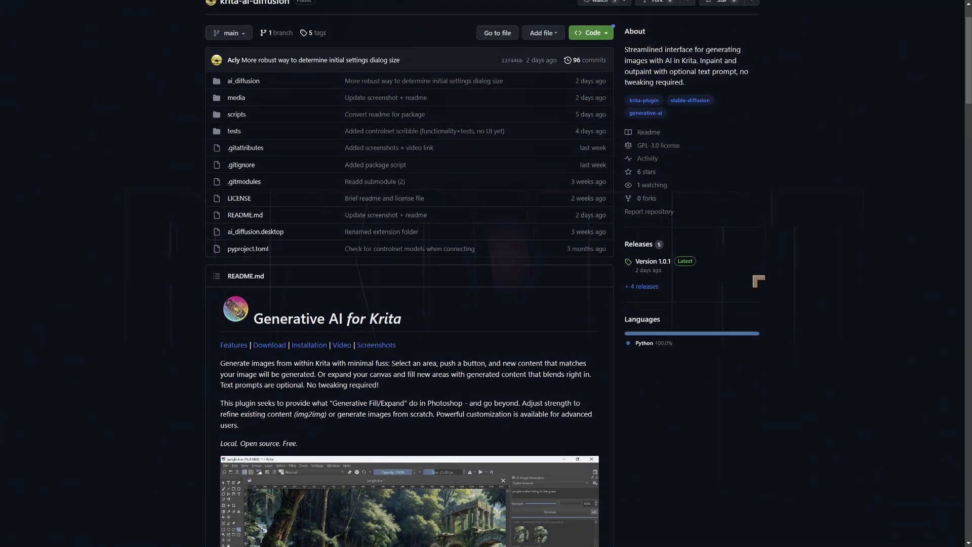
Scroll through the krita-ai-diffusion README screenshots, briefly backing up along the way
{"action": "scroll", "scroll_direction": "down", "scroll_amount": 3}
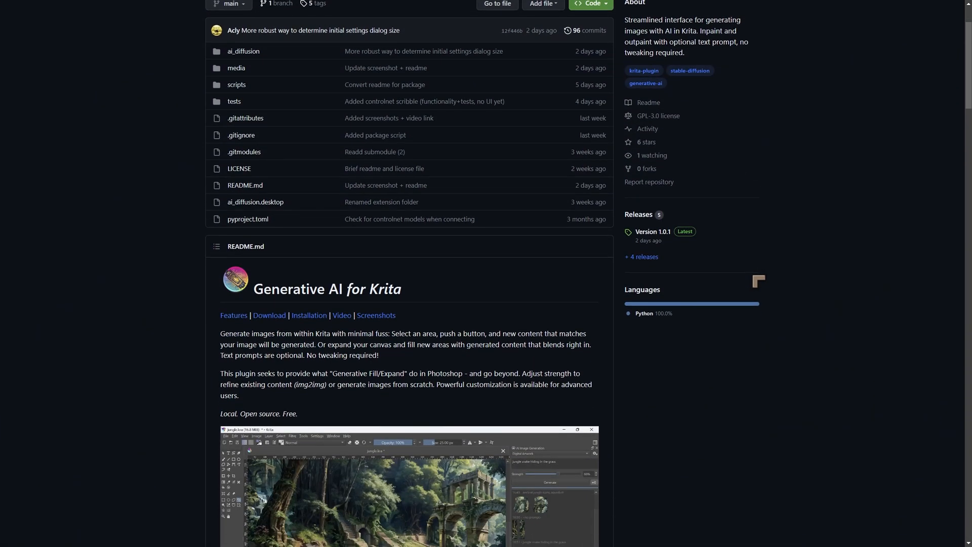
{"action": "scroll", "scroll_direction": "down", "scroll_amount": 3}
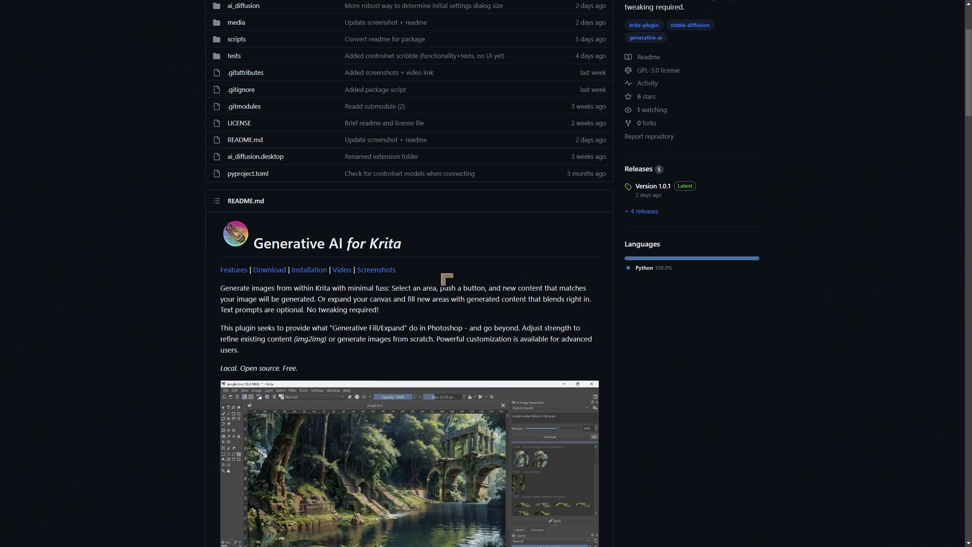
{"action": "scroll", "scroll_direction": "down", "scroll_amount": 3}
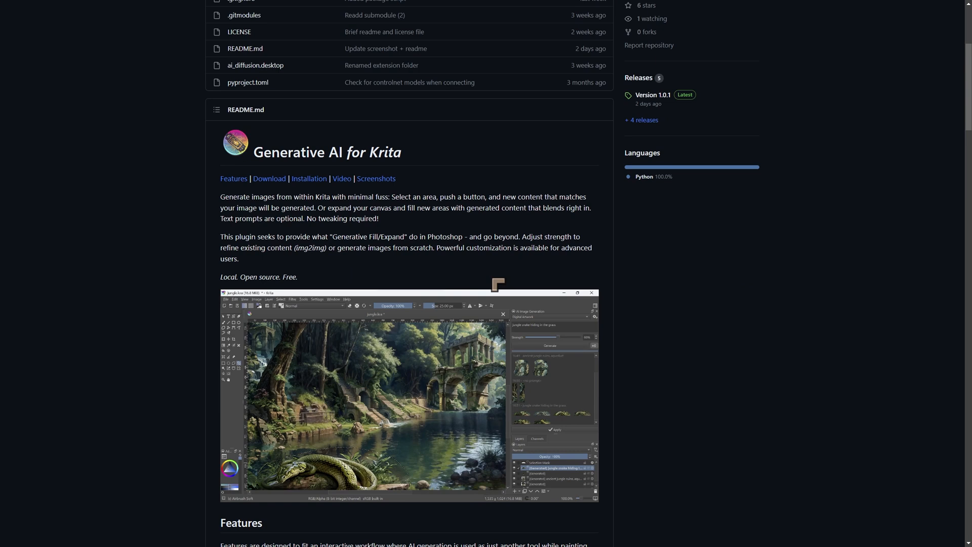
{"action": "mouse_move", "coordinate": [550, 298]}
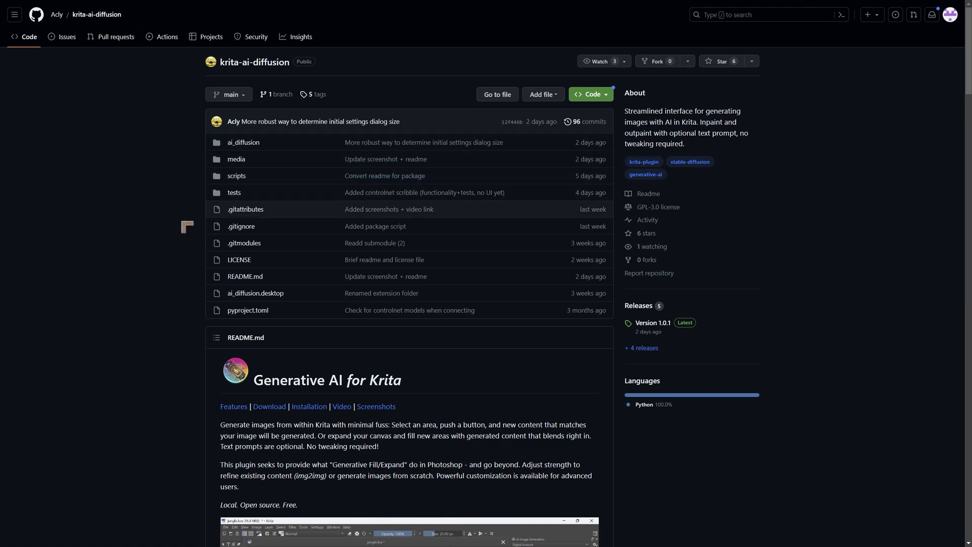
{"action": "scroll", "scroll_direction": "down", "scroll_amount": 3}
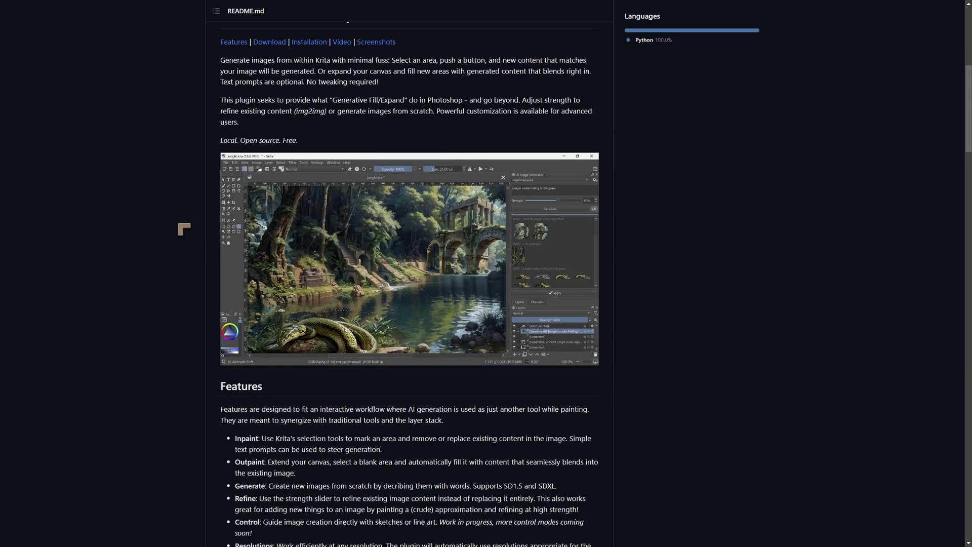
{"action": "mouse_move", "coordinate": [499, 327]}
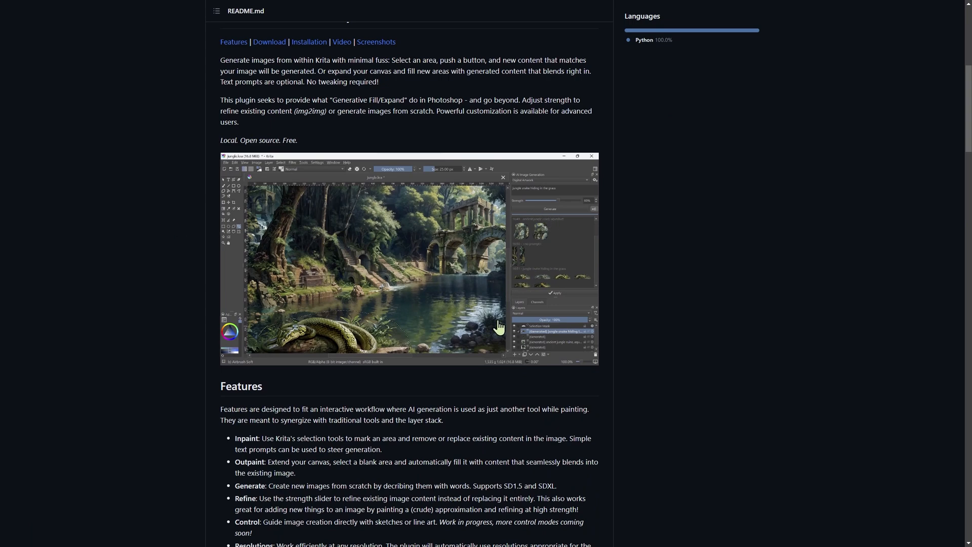
{"action": "scroll", "scroll_direction": "up", "scroll_amount": 3}
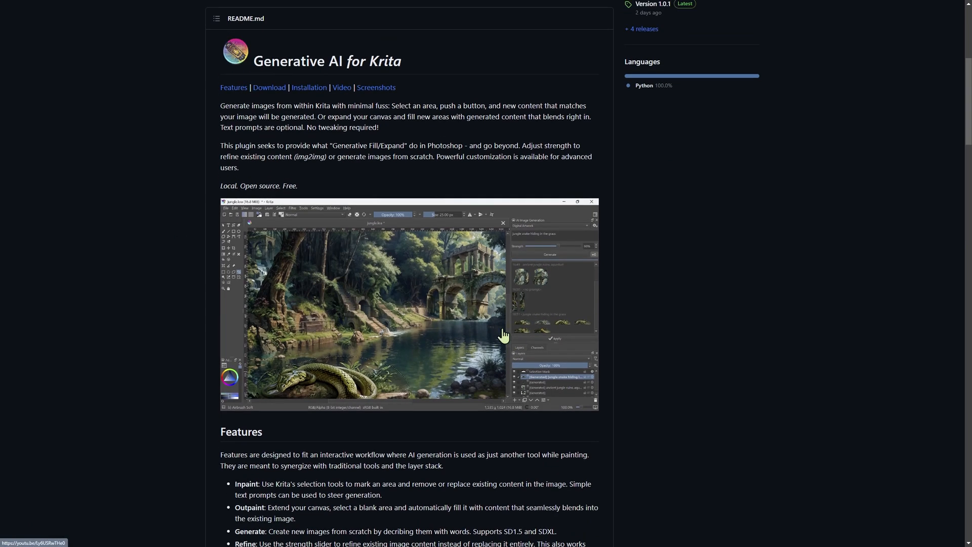
{"action": "mouse_move", "coordinate": [521, 267]}
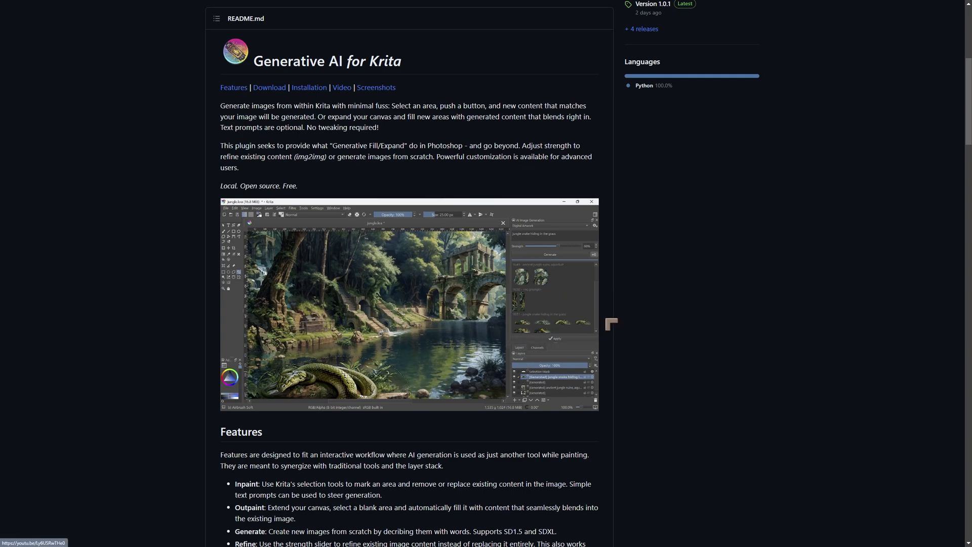
{"action": "mouse_move", "coordinate": [390, 361]}
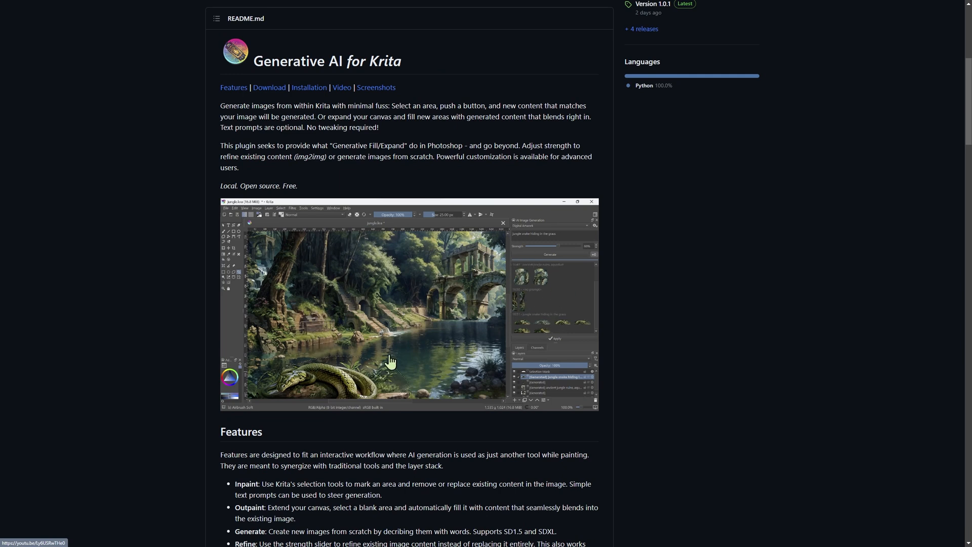
{"action": "mouse_move", "coordinate": [371, 385]}
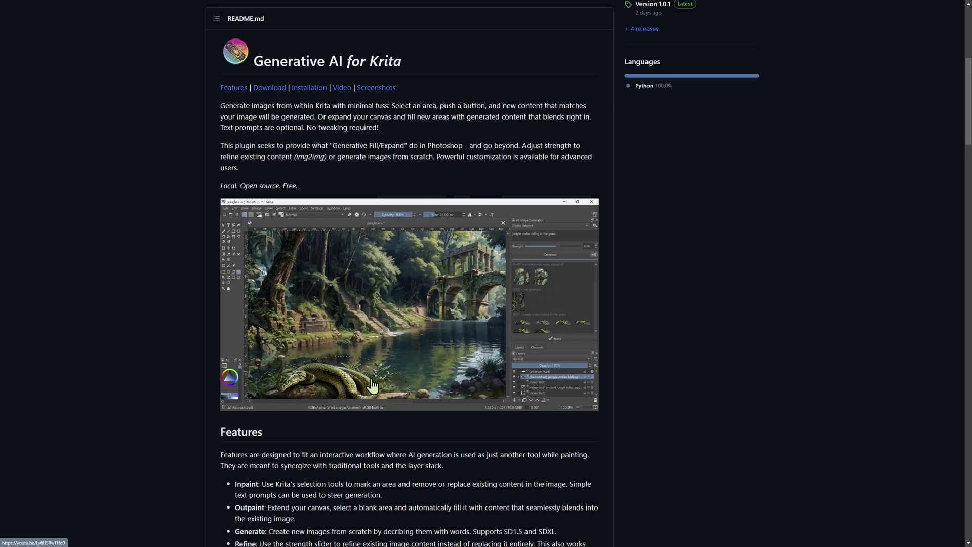
{"action": "mouse_move", "coordinate": [428, 295]}
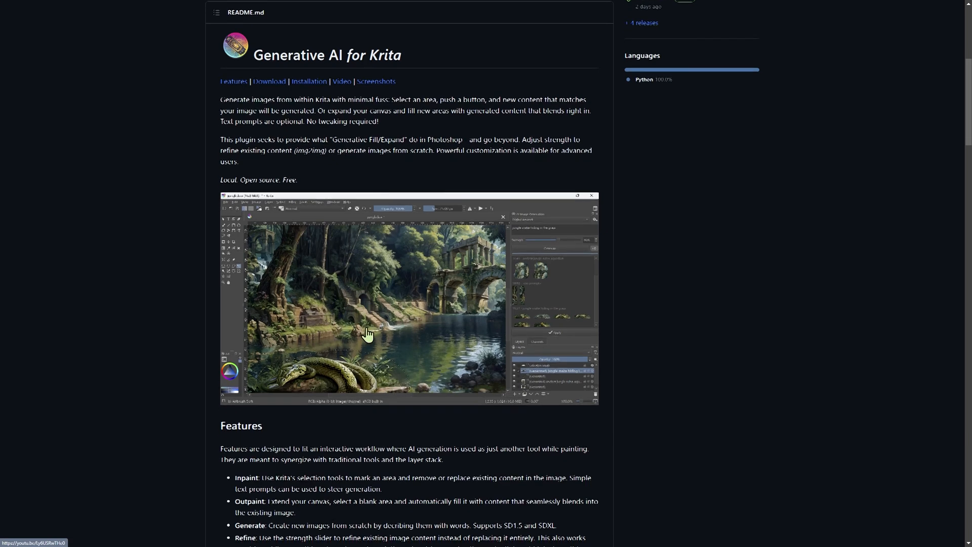
{"action": "scroll", "scroll_direction": "down", "scroll_amount": 3}
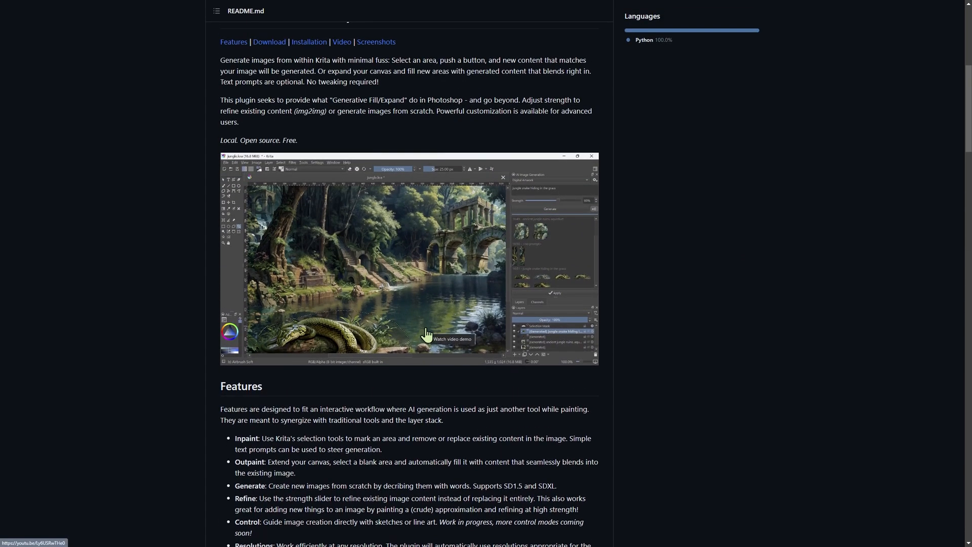
{"action": "mouse_move", "coordinate": [557, 276]}
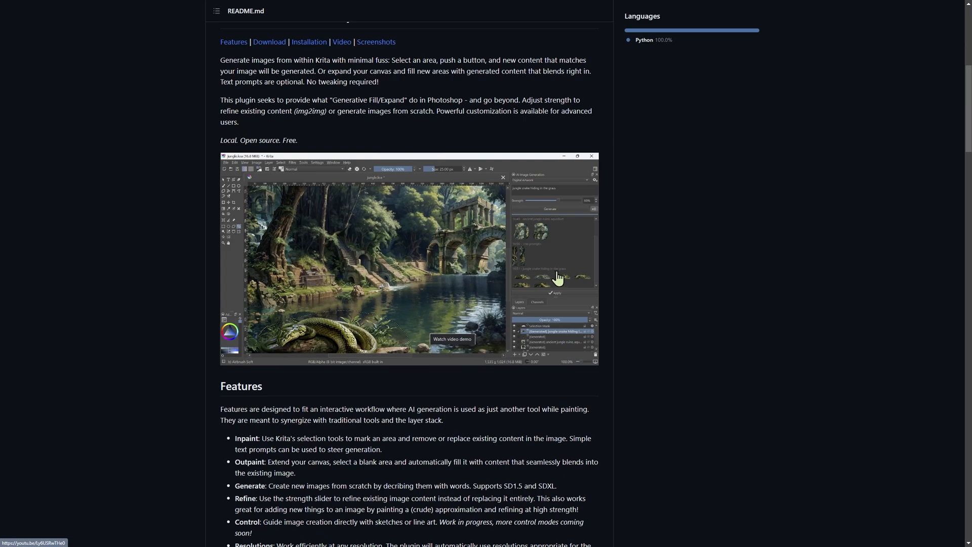
{"action": "scroll", "scroll_direction": "down", "scroll_amount": 3}
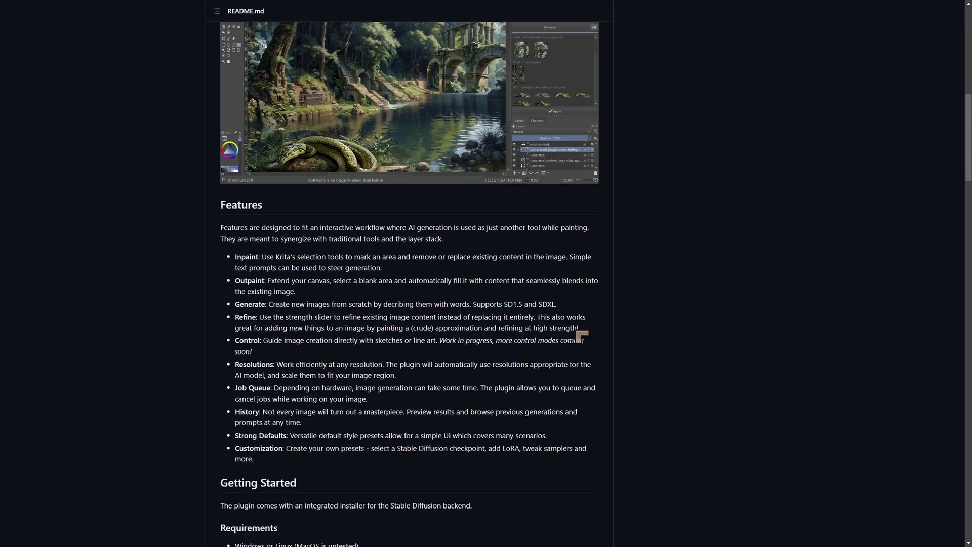
{"action": "scroll", "scroll_direction": "down", "scroll_amount": 3}
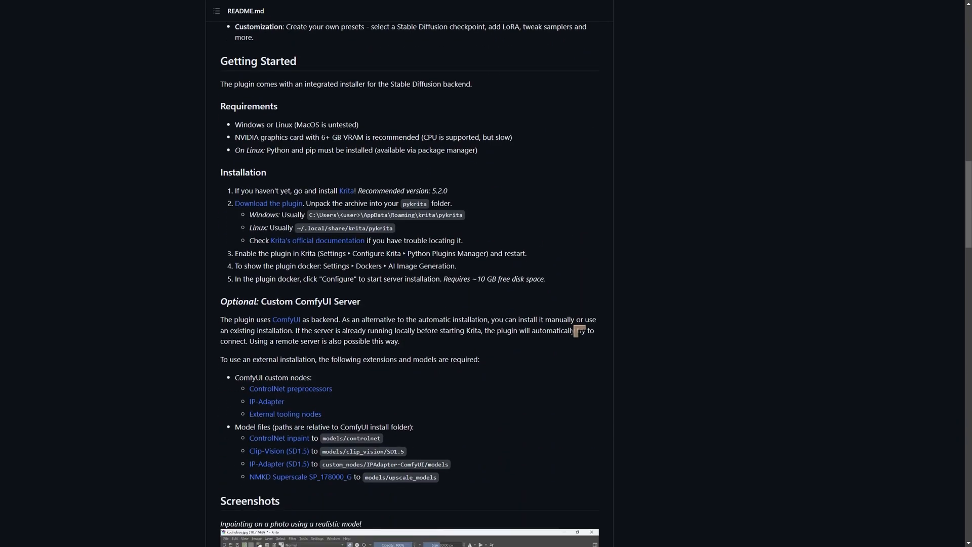
{"action": "scroll", "scroll_direction": "down", "scroll_amount": 3}
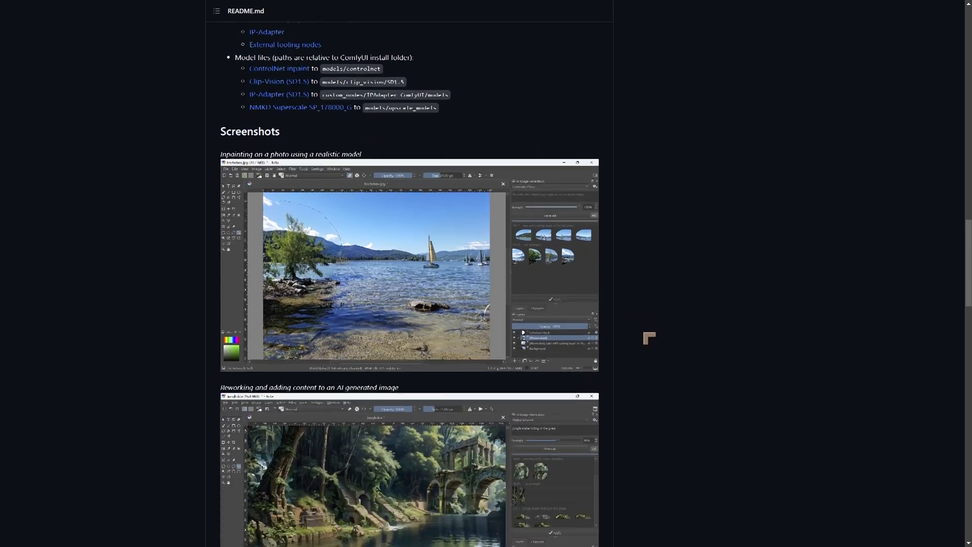
Continue scrolling to the Installation steps and the Optional: Custom ComfyUI Server section
{"action": "scroll", "scroll_direction": "down", "scroll_amount": 3}
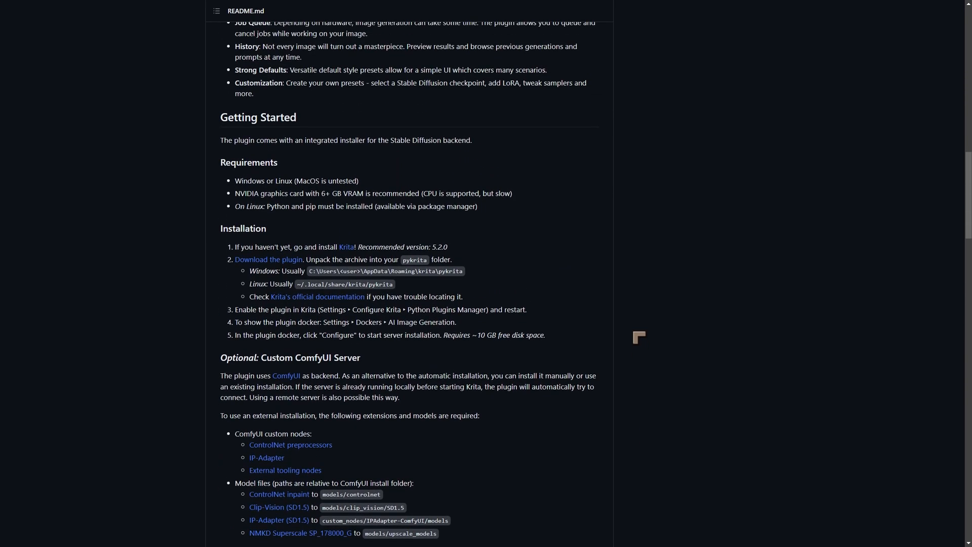
{"action": "mouse_move", "coordinate": [600, 335]}
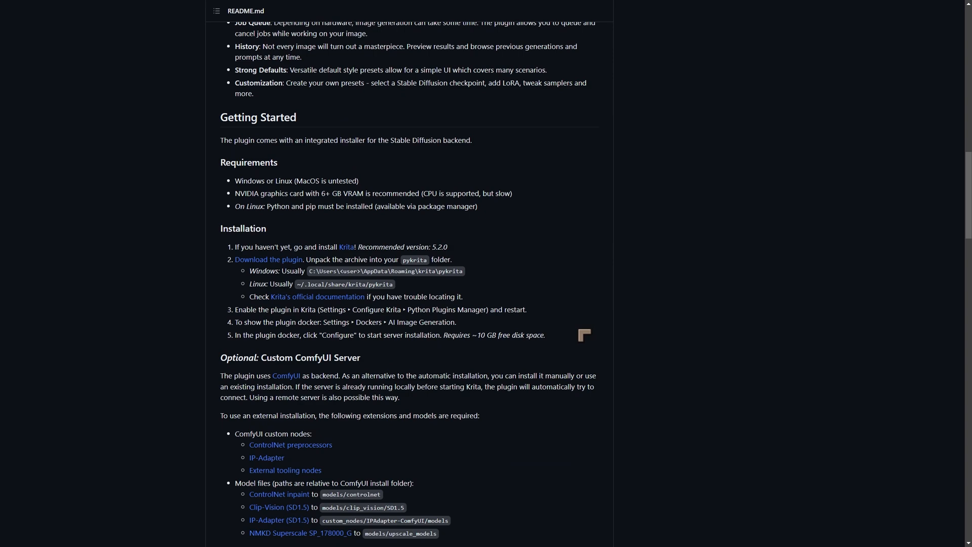
{"action": "scroll", "scroll_direction": "down", "scroll_amount": 3}
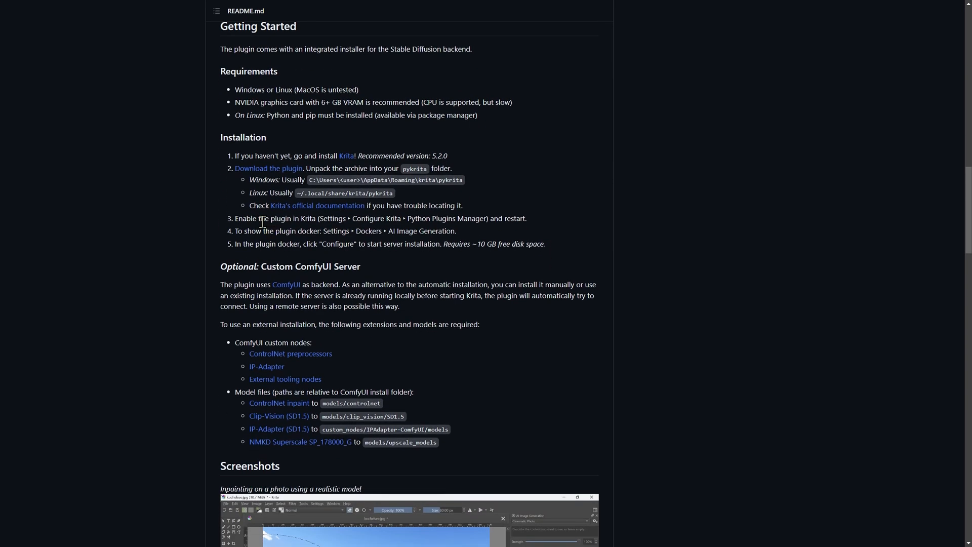
{"action": "mouse_move", "coordinate": [317, 206]}
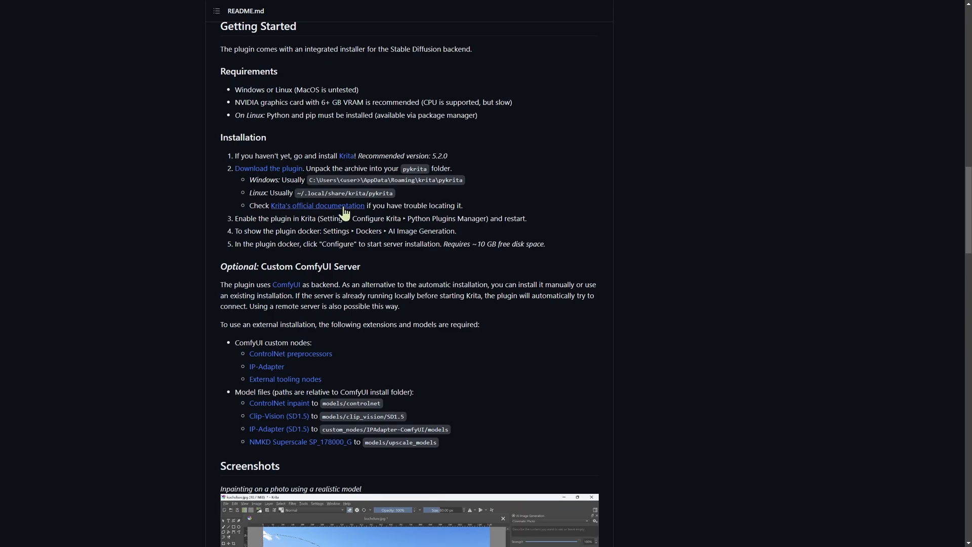
{"action": "scroll", "scroll_direction": "down", "scroll_amount": 3}
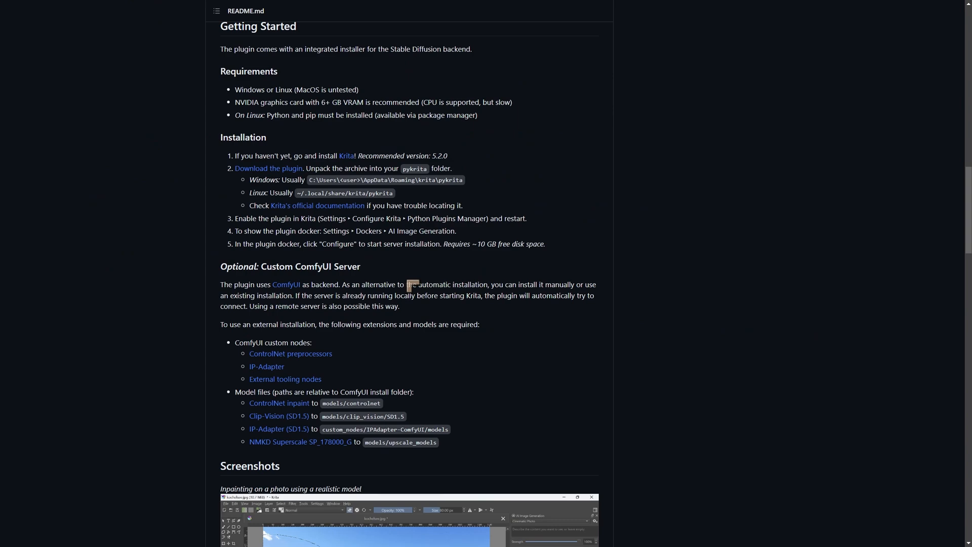
{"action": "scroll", "scroll_direction": "down", "scroll_amount": 3}
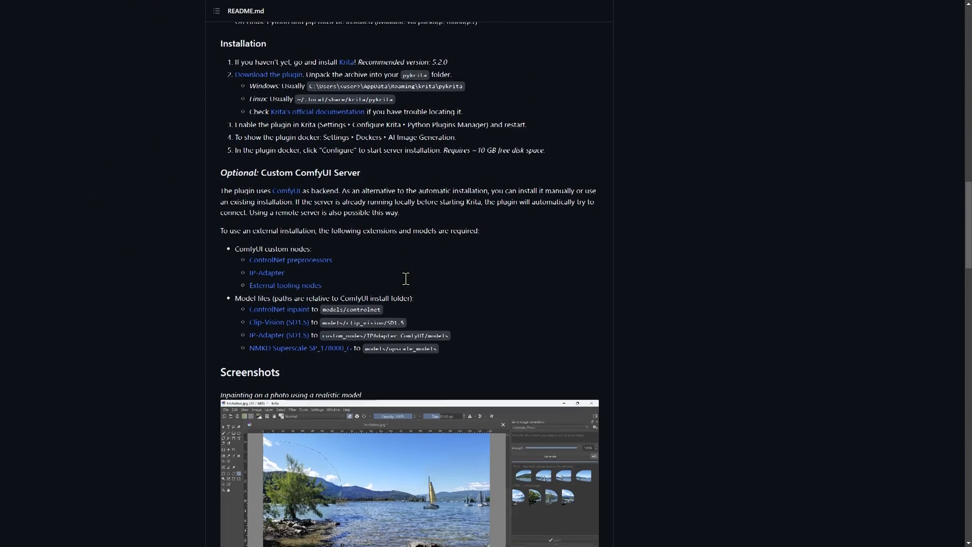
{"action": "scroll", "scroll_direction": "down", "scroll_amount": 3}
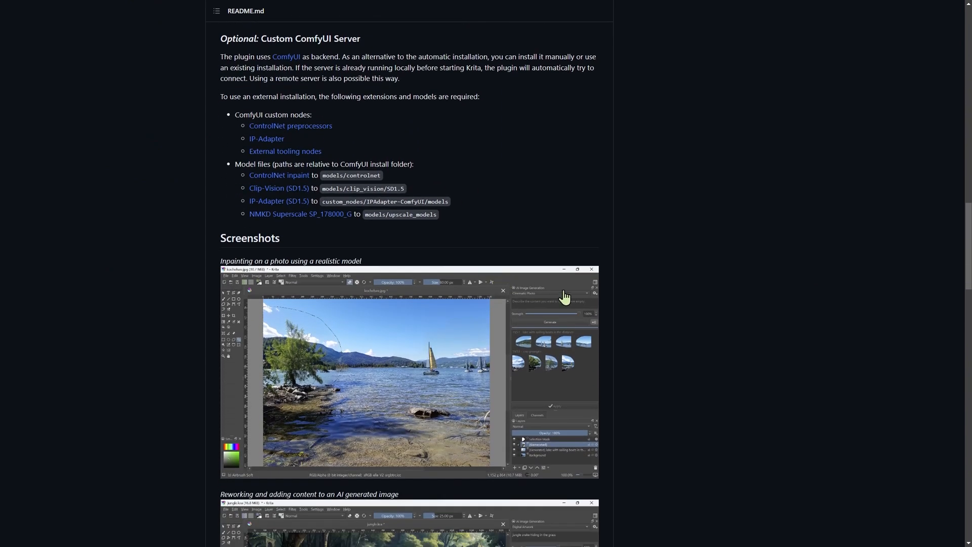
{"action": "scroll", "scroll_direction": "down", "scroll_amount": 3}
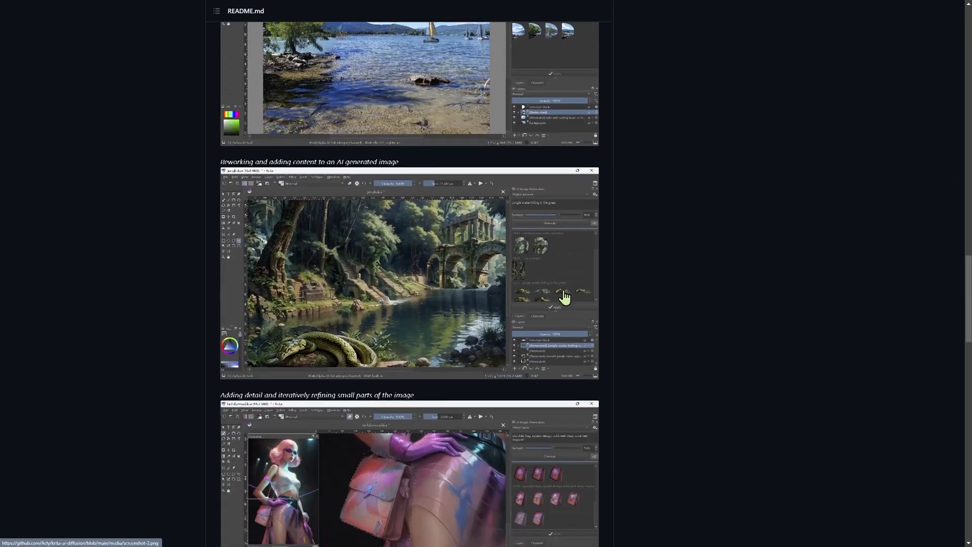
{"action": "scroll", "scroll_direction": "down", "scroll_amount": 3}
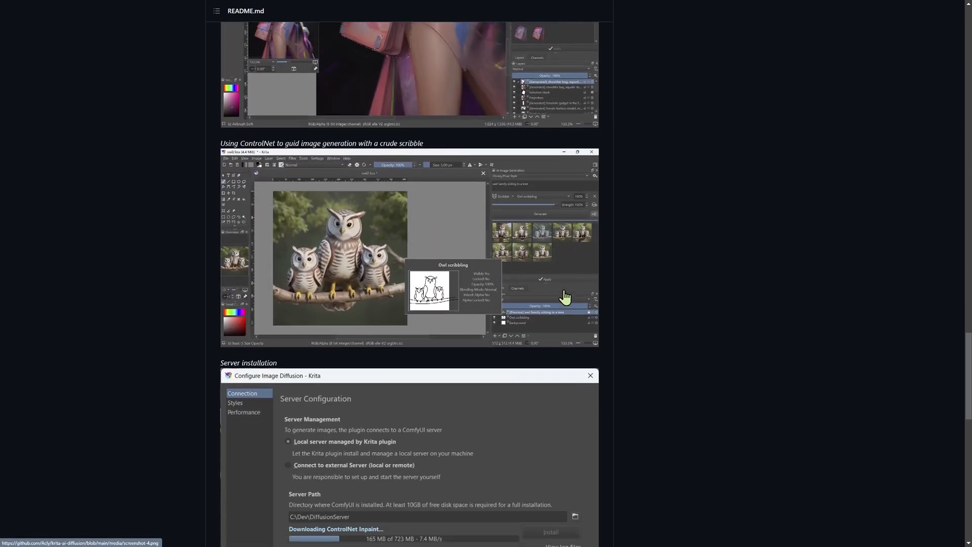
{"action": "scroll", "scroll_direction": "down", "scroll_amount": 3}
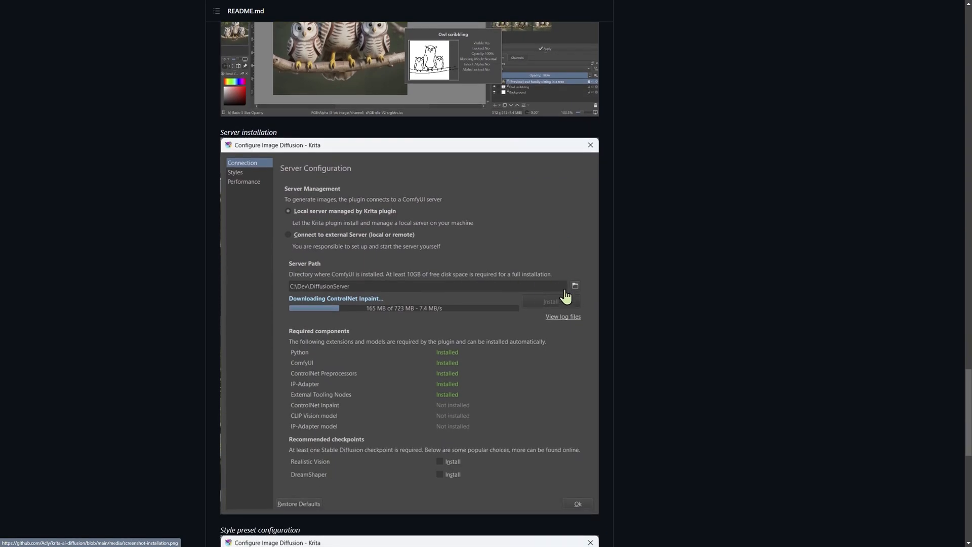
{"action": "scroll", "scroll_direction": "down", "scroll_amount": 3}
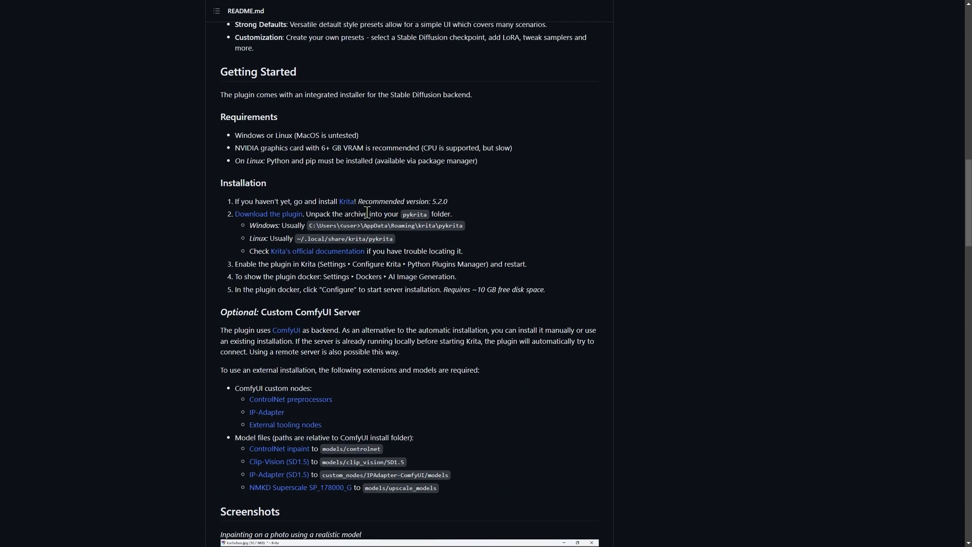
{"action": "mouse_move", "coordinate": [408, 344]}
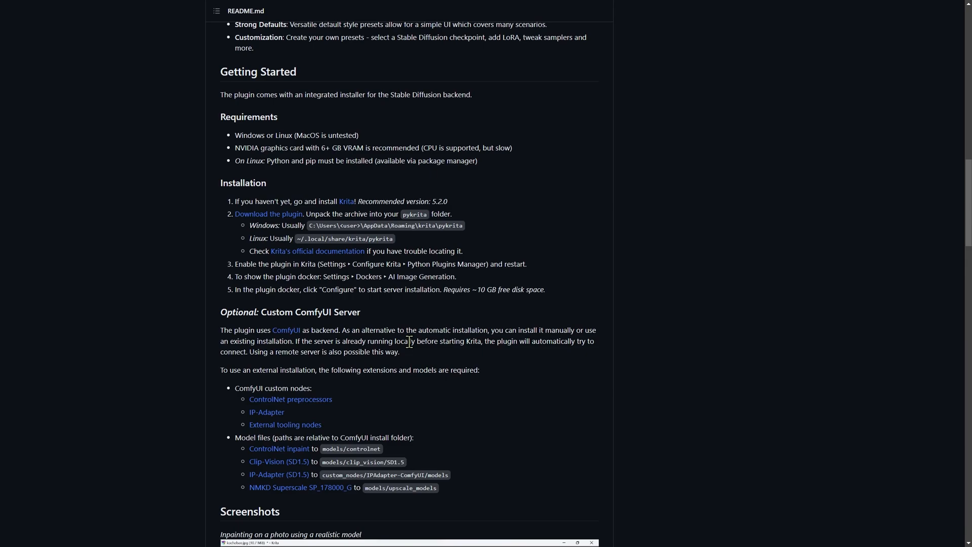
{"action": "scroll", "scroll_direction": "down", "scroll_amount": 3}
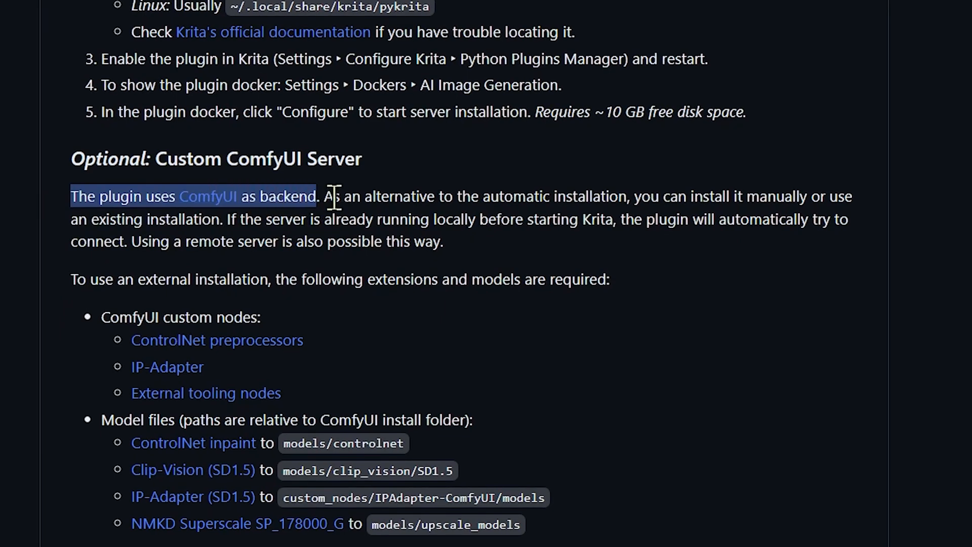
Highlight the Custom ComfyUI Server paragraph sentence by sentence, from 'uses ComfyUI' to the remote-server line, then clear it
{"action": "left_click_drag", "start_coordinate": [319, 196], "coordinate": [710, 196]}
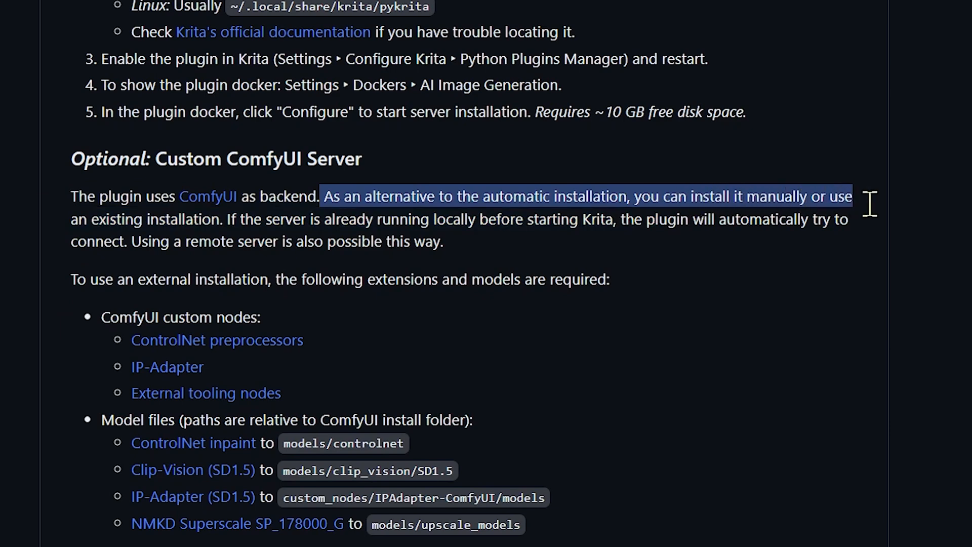
{"action": "left_click_drag", "start_coordinate": [853, 197], "coordinate": [187, 219]}
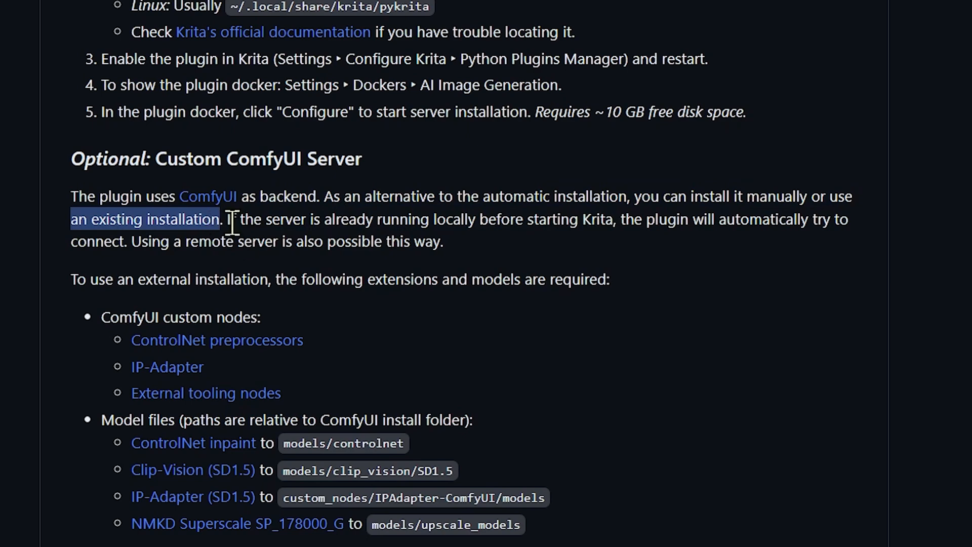
{"action": "left_click_drag", "start_coordinate": [229, 219], "coordinate": [610, 219]}
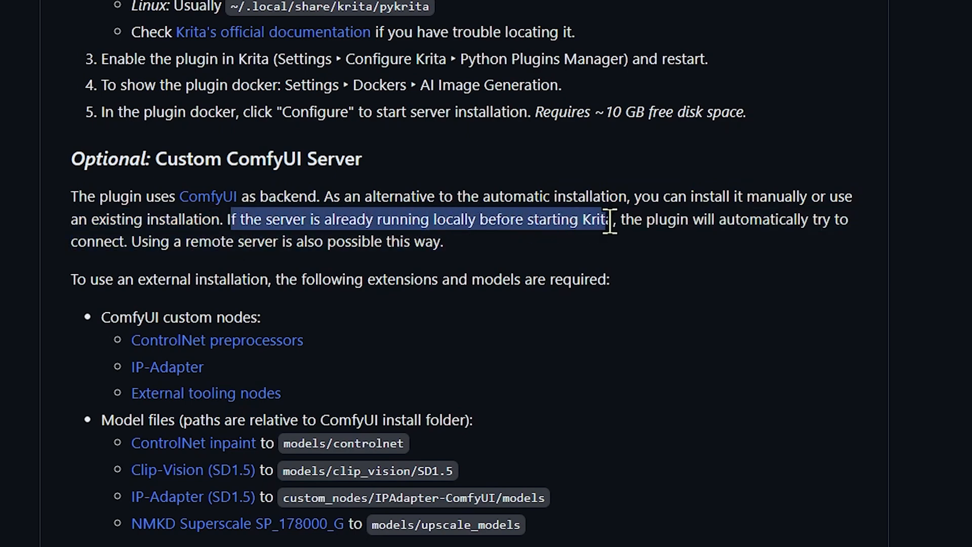
{"action": "left_click_drag", "start_coordinate": [610, 225], "coordinate": [833, 225]}
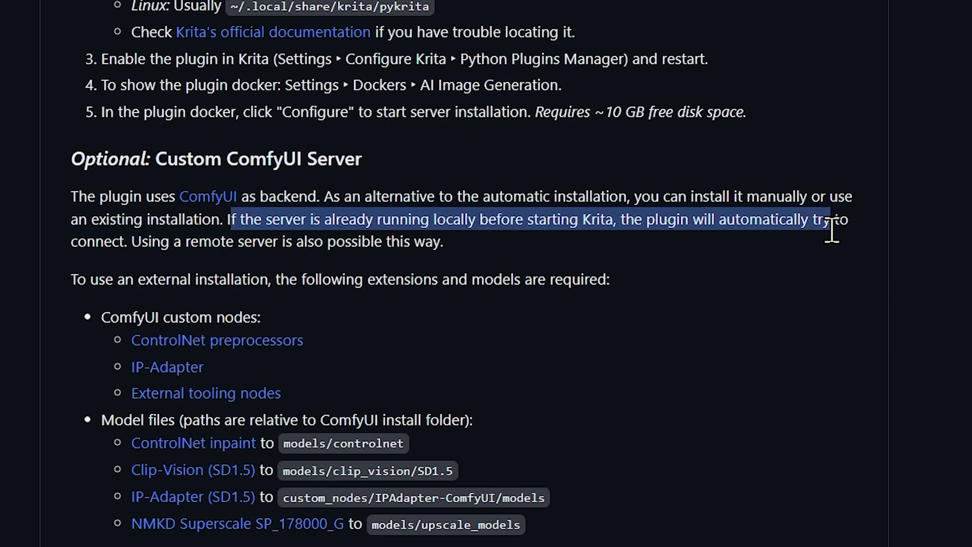
{"action": "left_click_drag", "start_coordinate": [833, 219], "coordinate": [90, 240]}
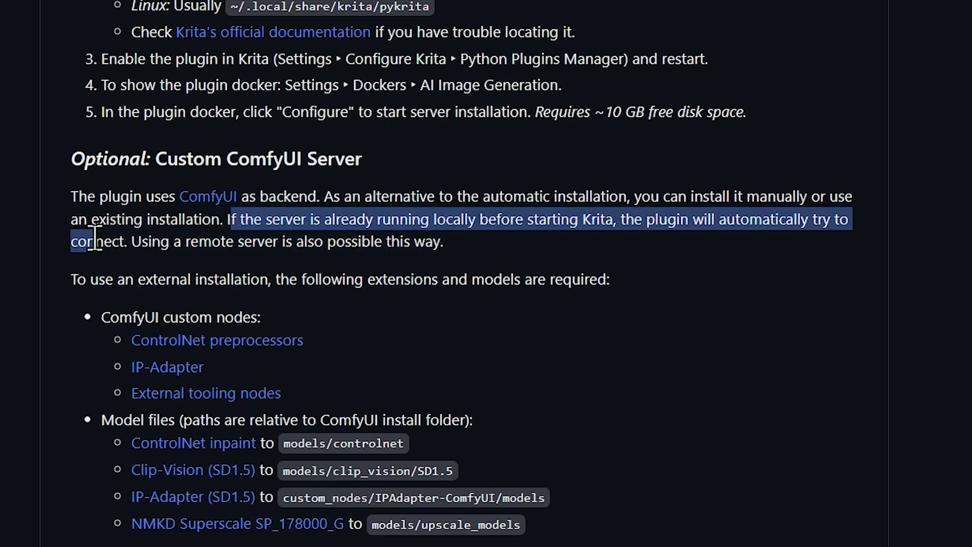
{"action": "left_click_drag", "start_coordinate": [96, 241], "coordinate": [434, 241]}
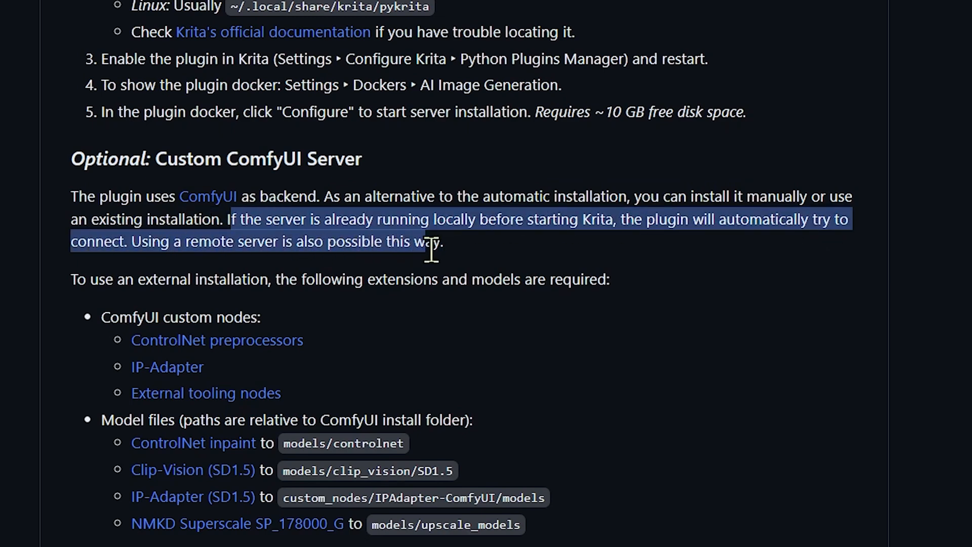
{"action": "left_click", "coordinate": [409, 241]}
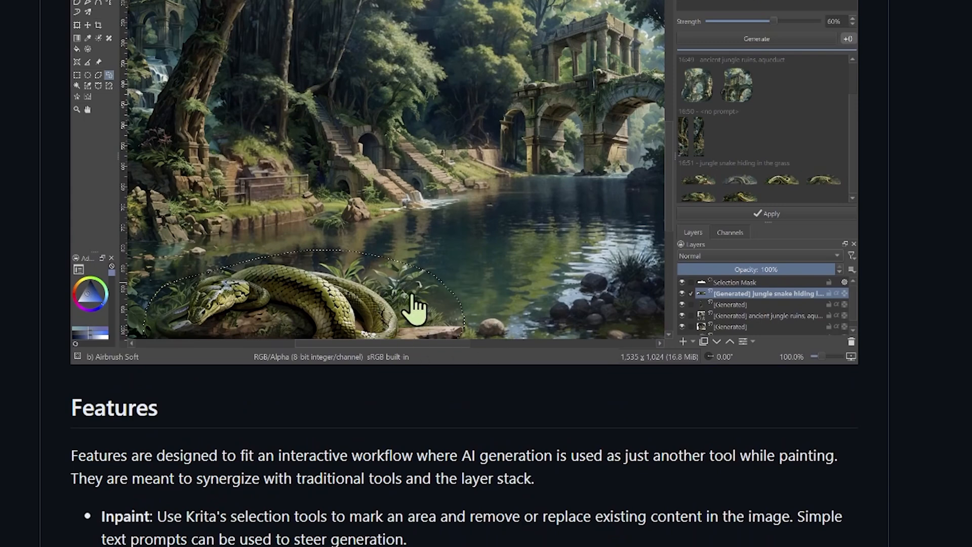
{"action": "mouse_move", "coordinate": [445, 332]}
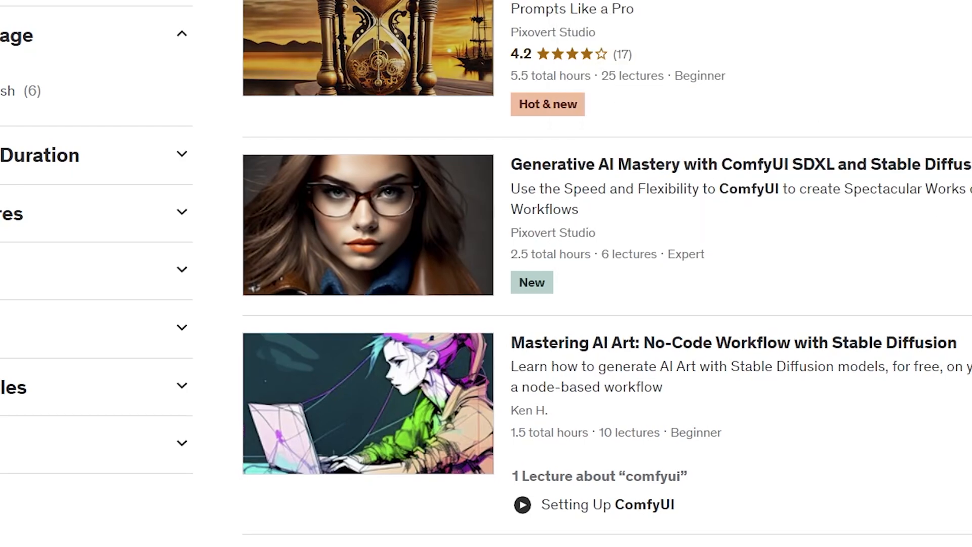
{"action": "scroll", "scroll_direction": "down", "scroll_amount": 3}
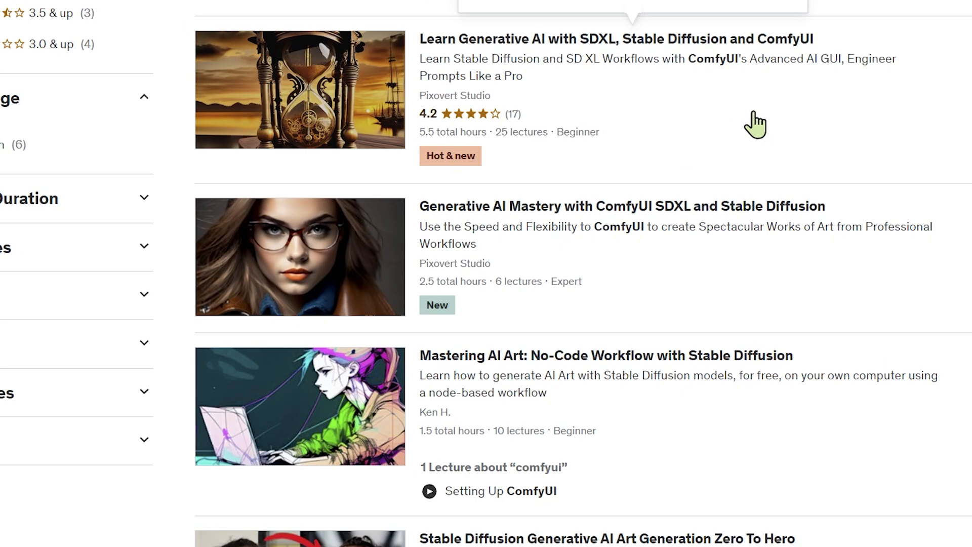
{"action": "mouse_move", "coordinate": [708, 143]}
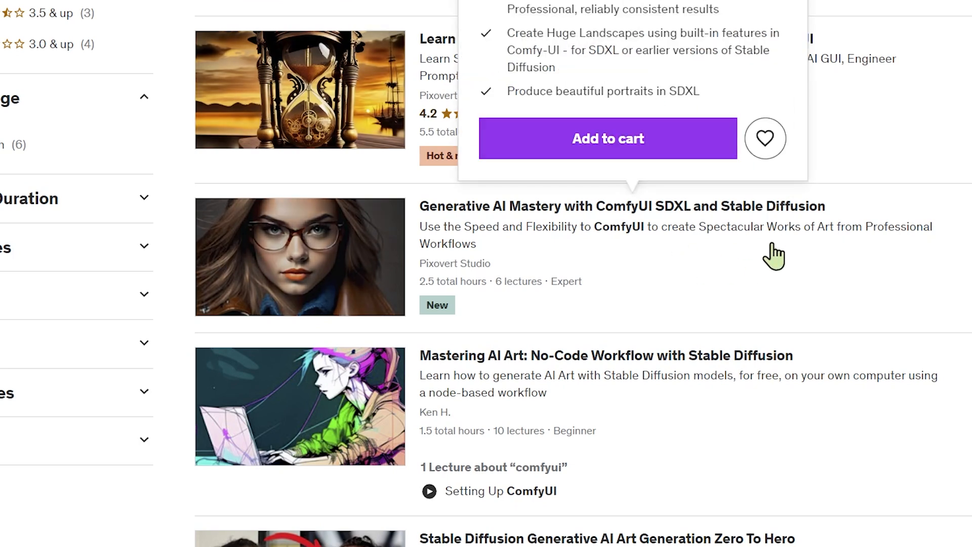
{"action": "mouse_move", "coordinate": [792, 274]}
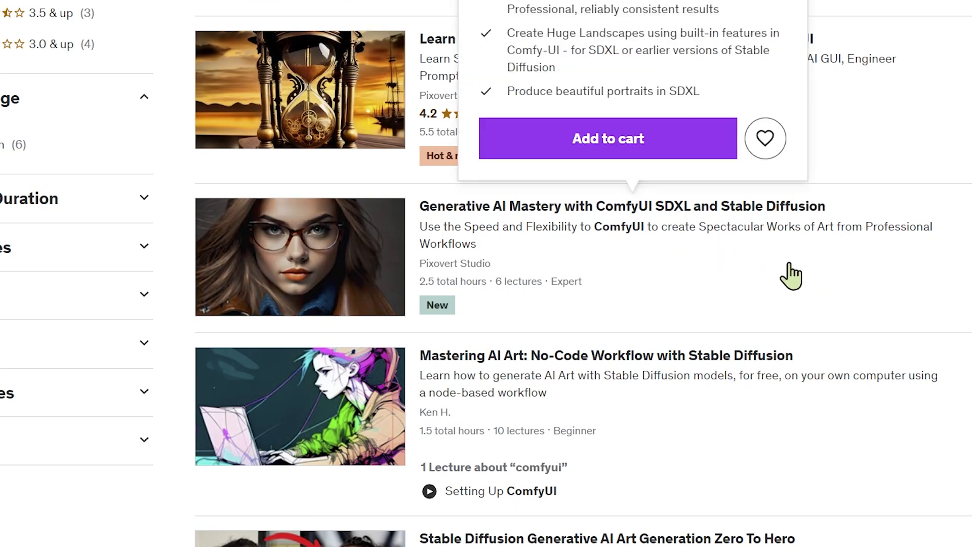
{"action": "mouse_move", "coordinate": [809, 287]}
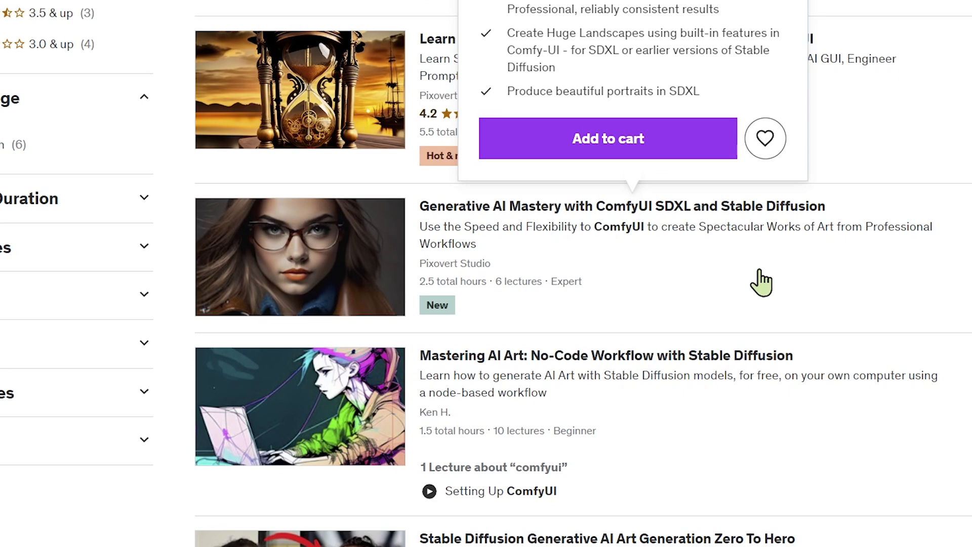
{"action": "mouse_move", "coordinate": [780, 285]}
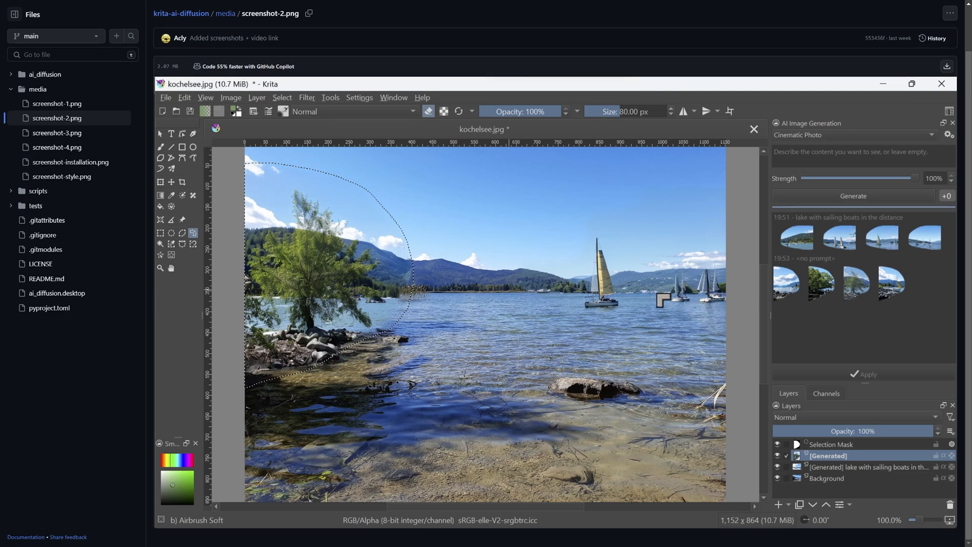
View screenshot-1.png from the repository's media folder, showing the jungle snake Krita scene
{"action": "left_click", "coordinate": [58, 103]}
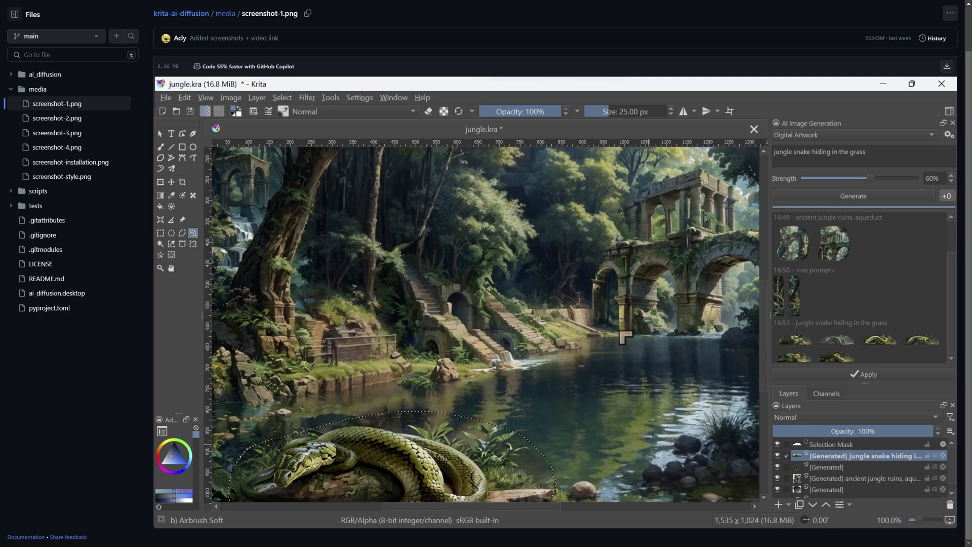